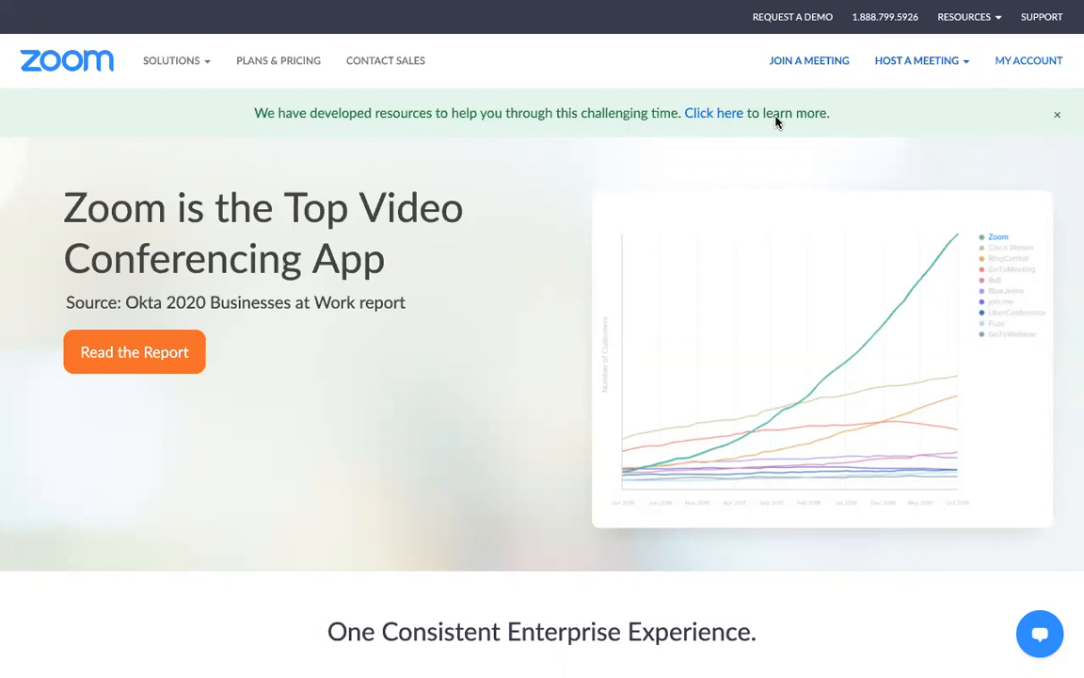
mouse_move(726, 153)
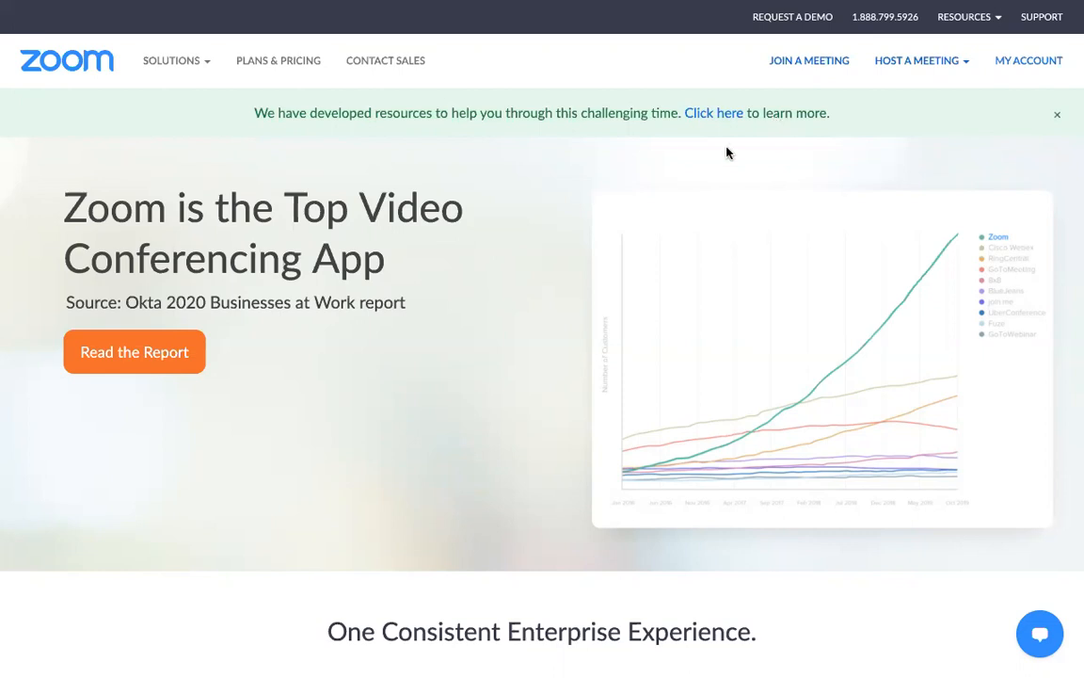
mouse_move(710, 172)
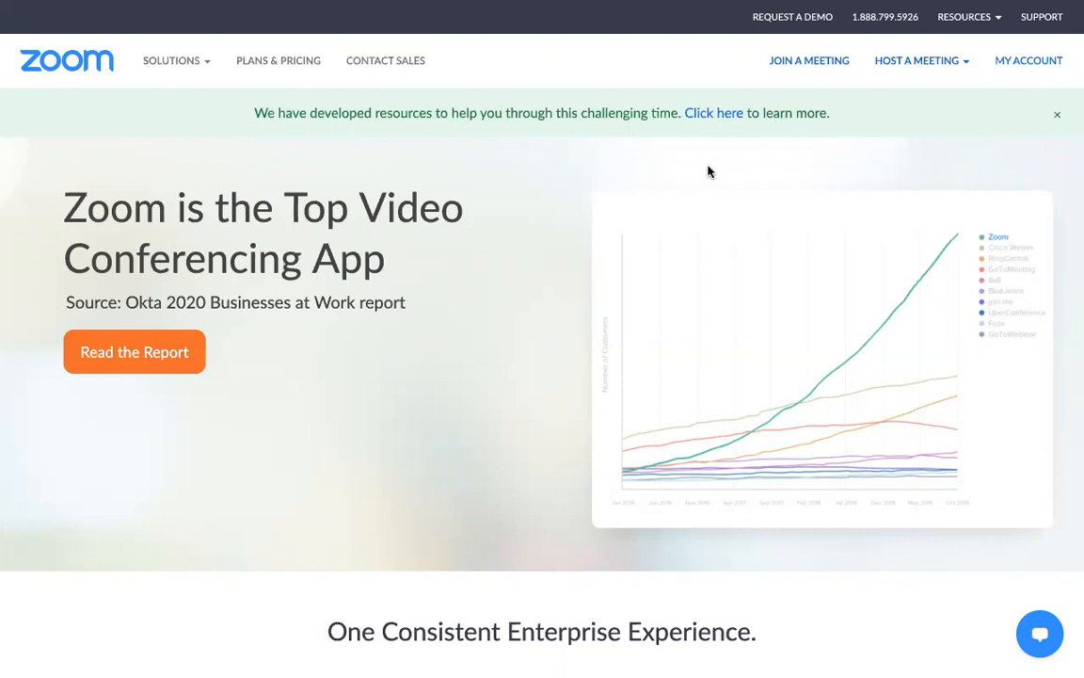
mouse_move(1030, 67)
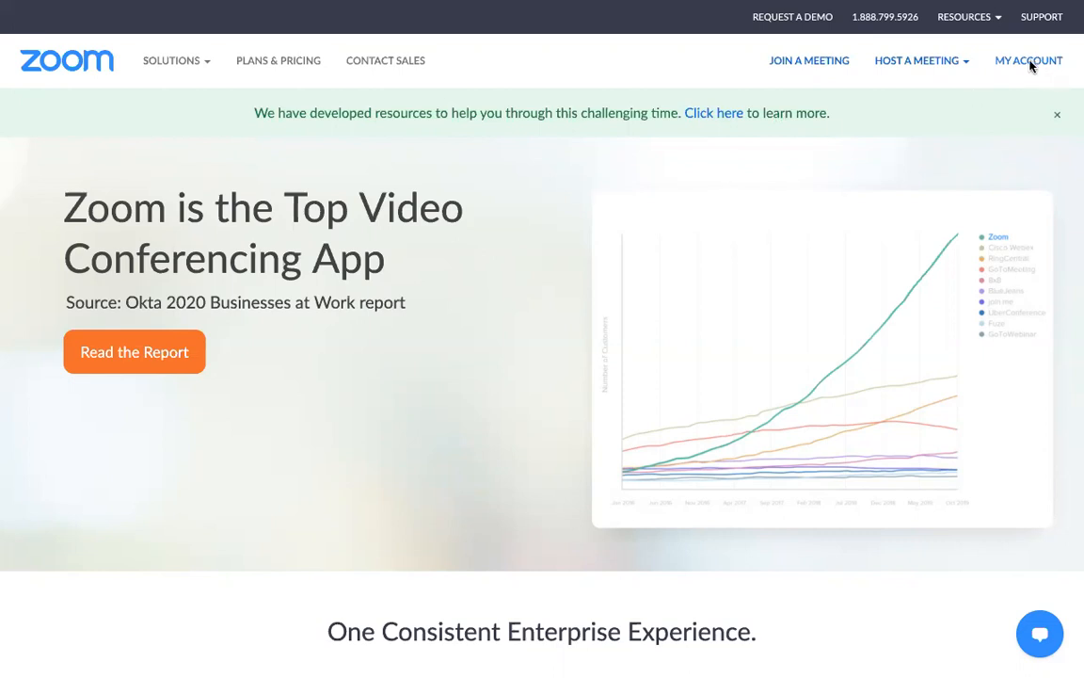
- Go to the signed-in account area via MY ACCOUNT on zoom.us
click(1028, 61)
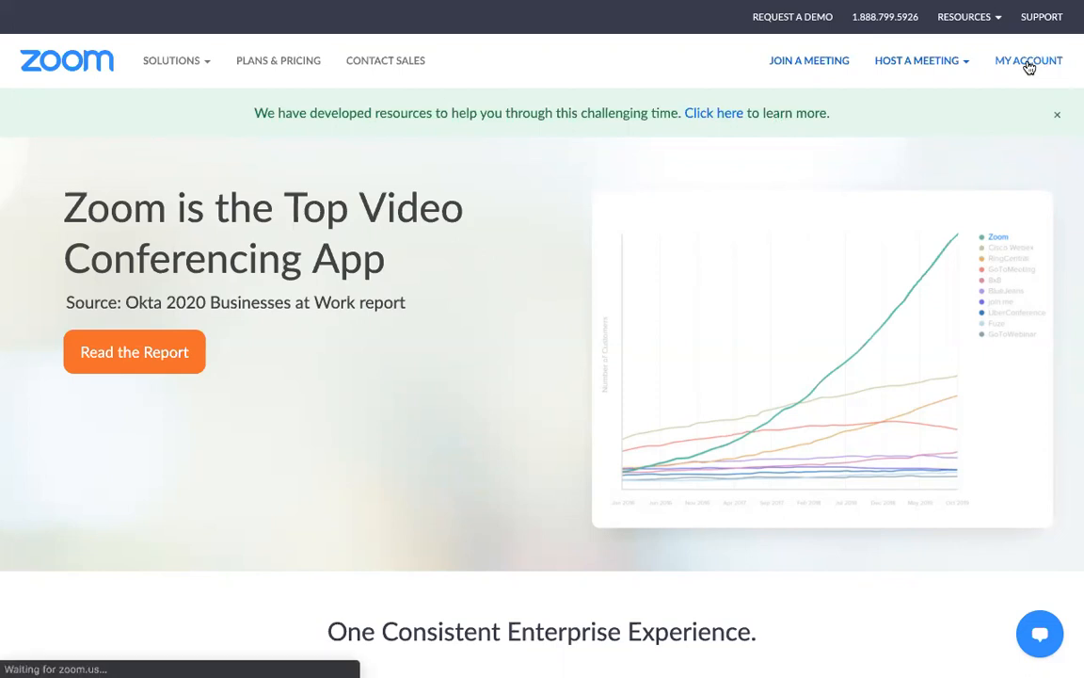
- Open Account Settings under Account Management in the sidebar
click(1028, 61)
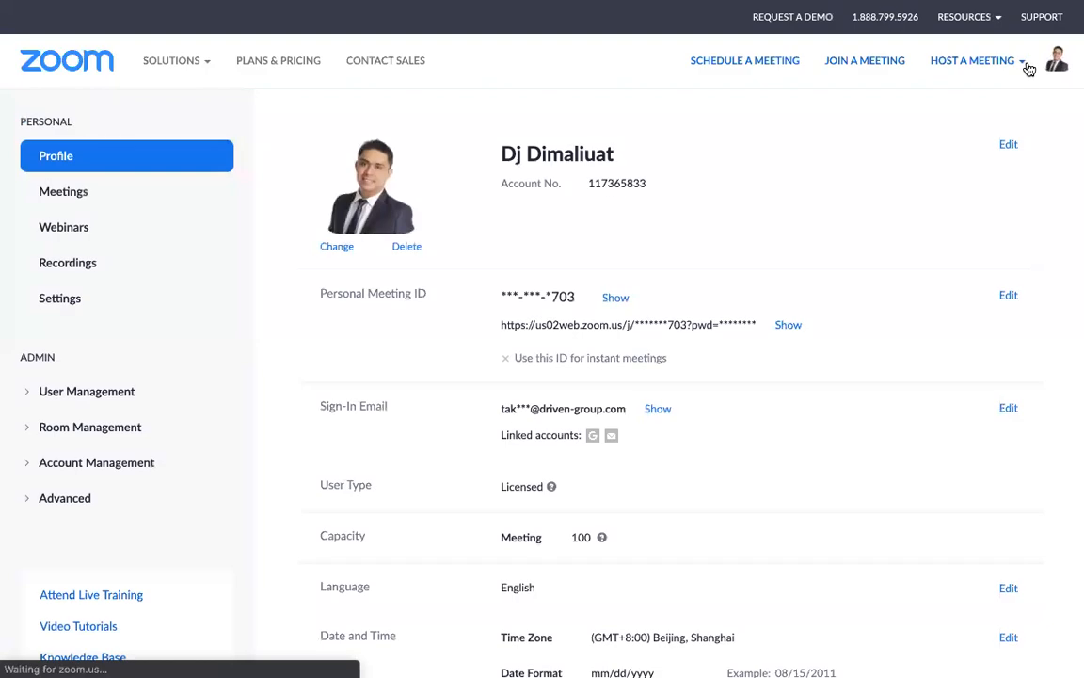
scroll(down, 3)
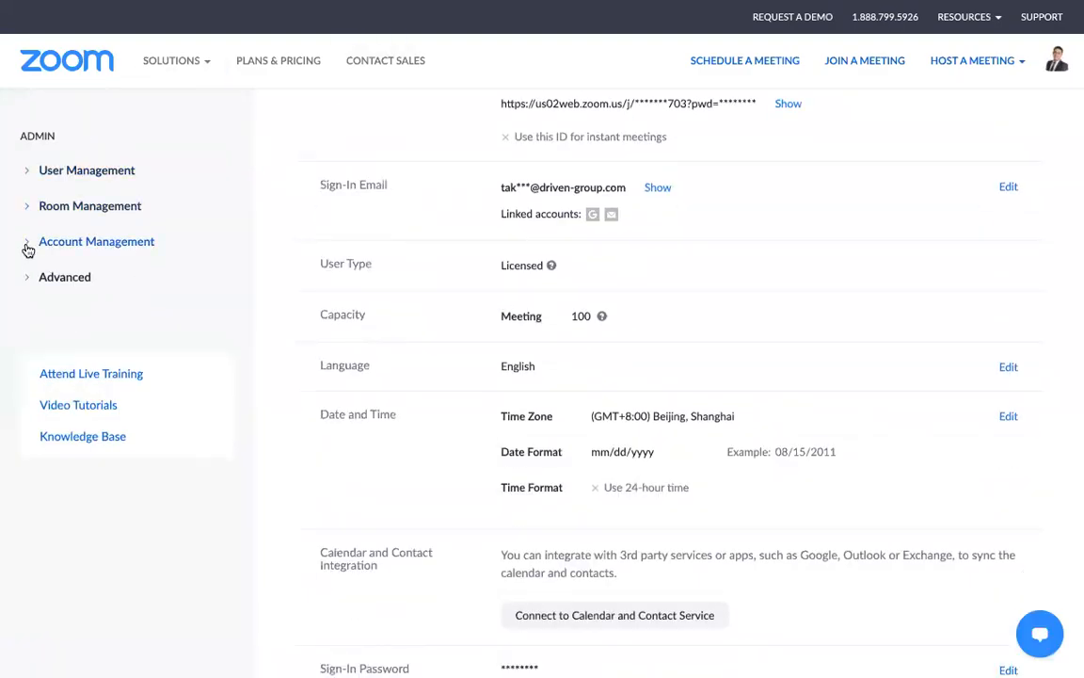
click(97, 241)
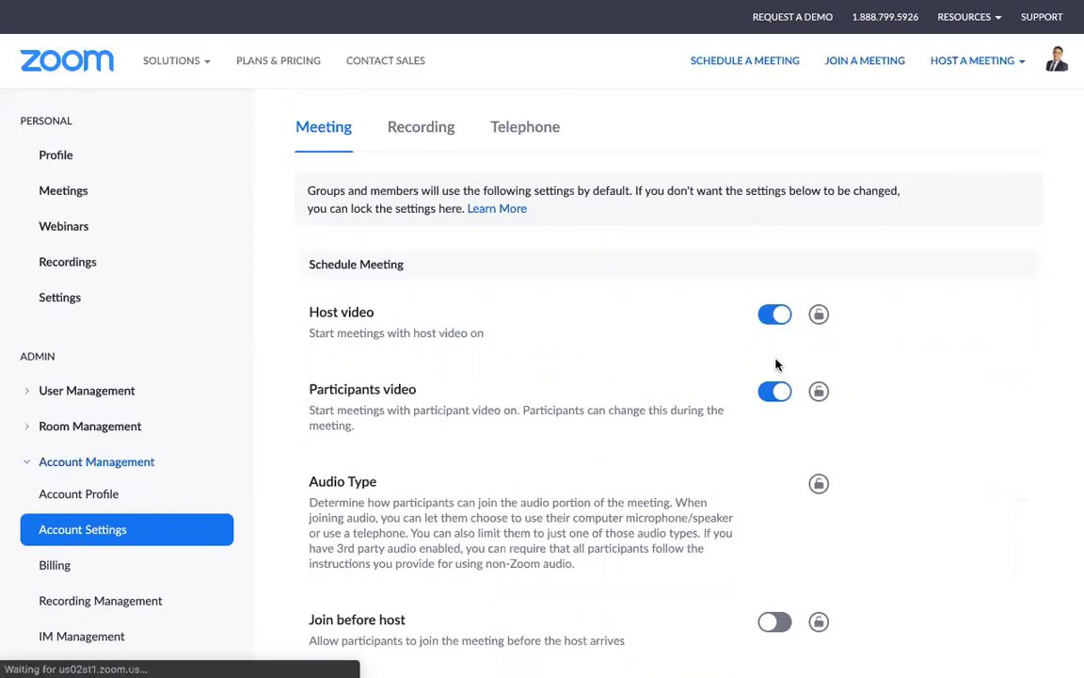
- Scroll the Meeting tab down to the Breakout room toggle in In Meeting (Advanced)
scroll(down, 3)
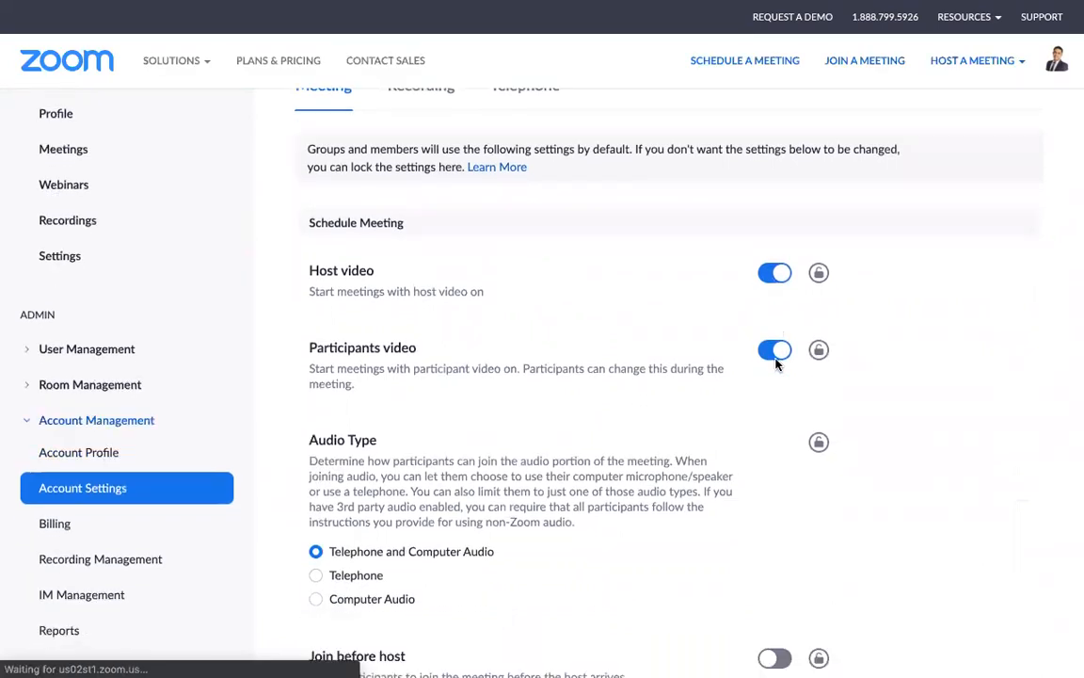
scroll(down, 3)
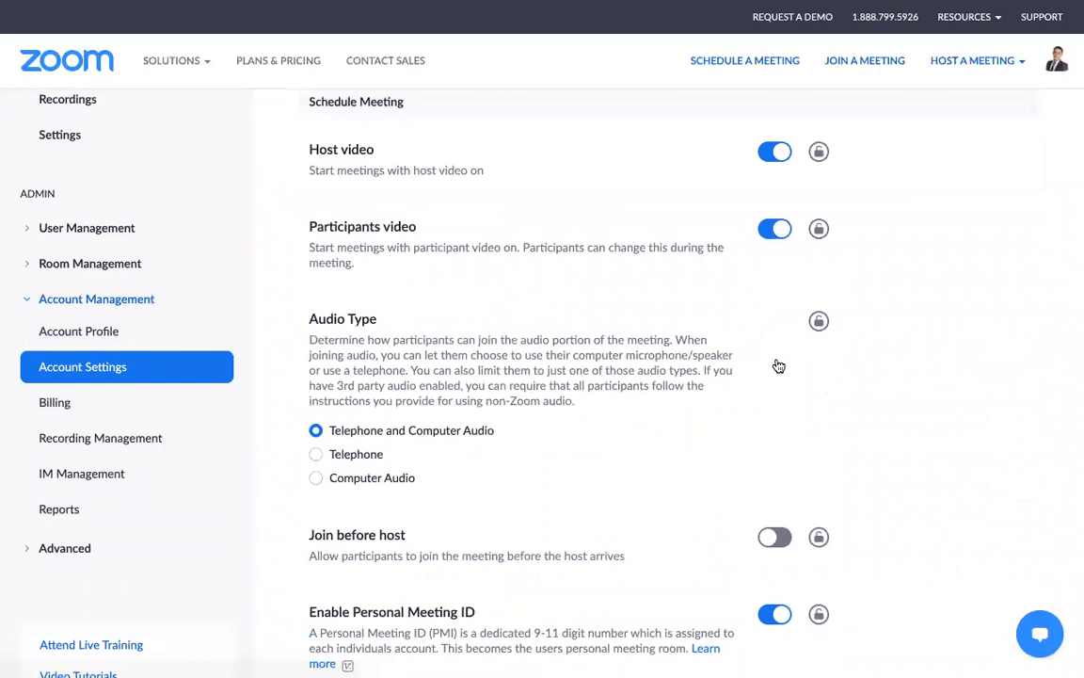
scroll(down, 3)
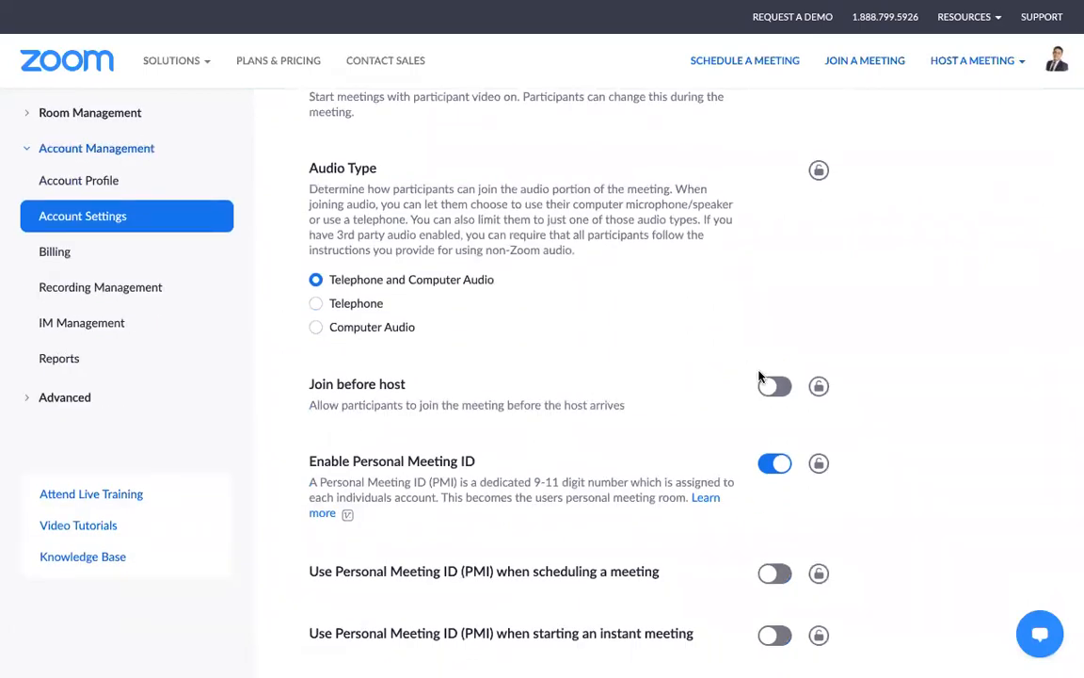
scroll(down, 3)
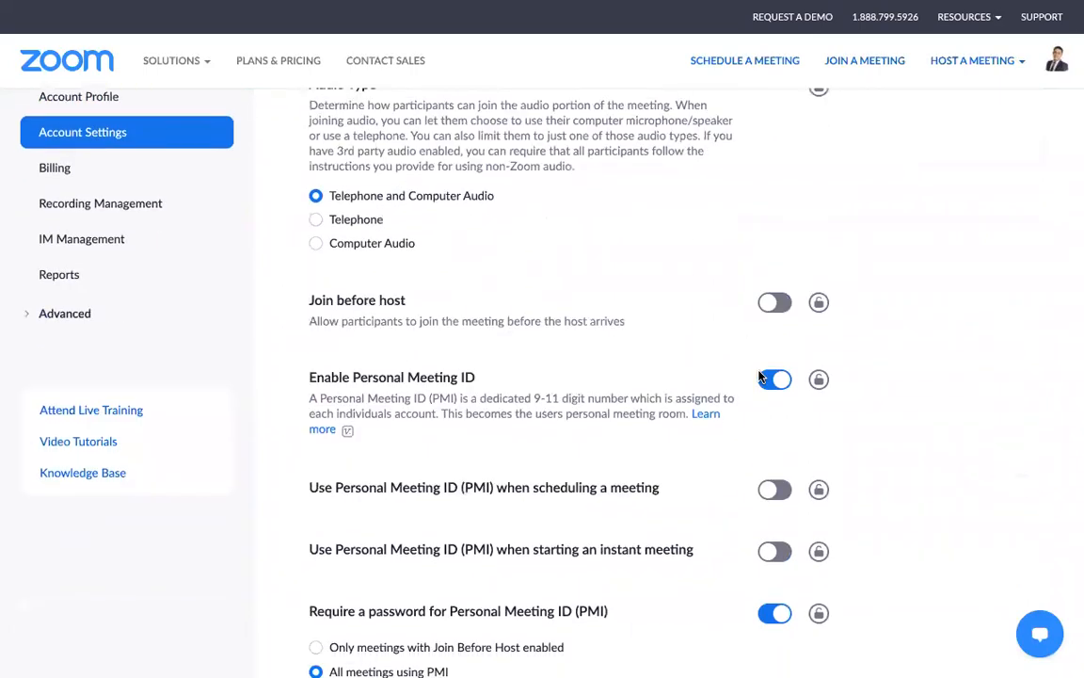
scroll(down, 3)
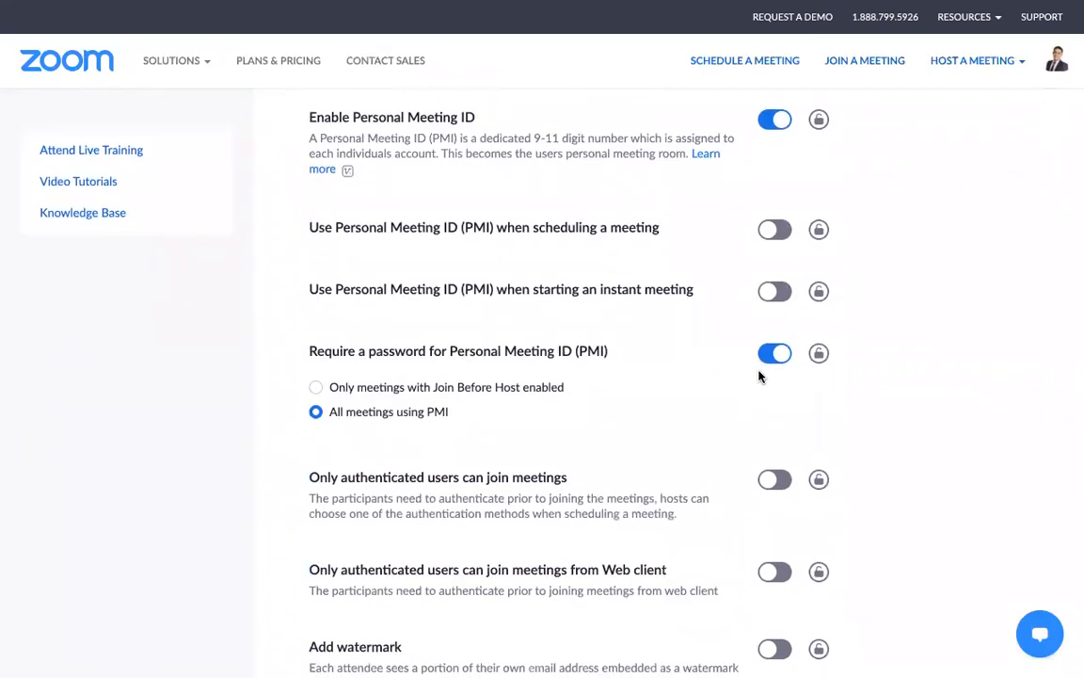
scroll(down, 3)
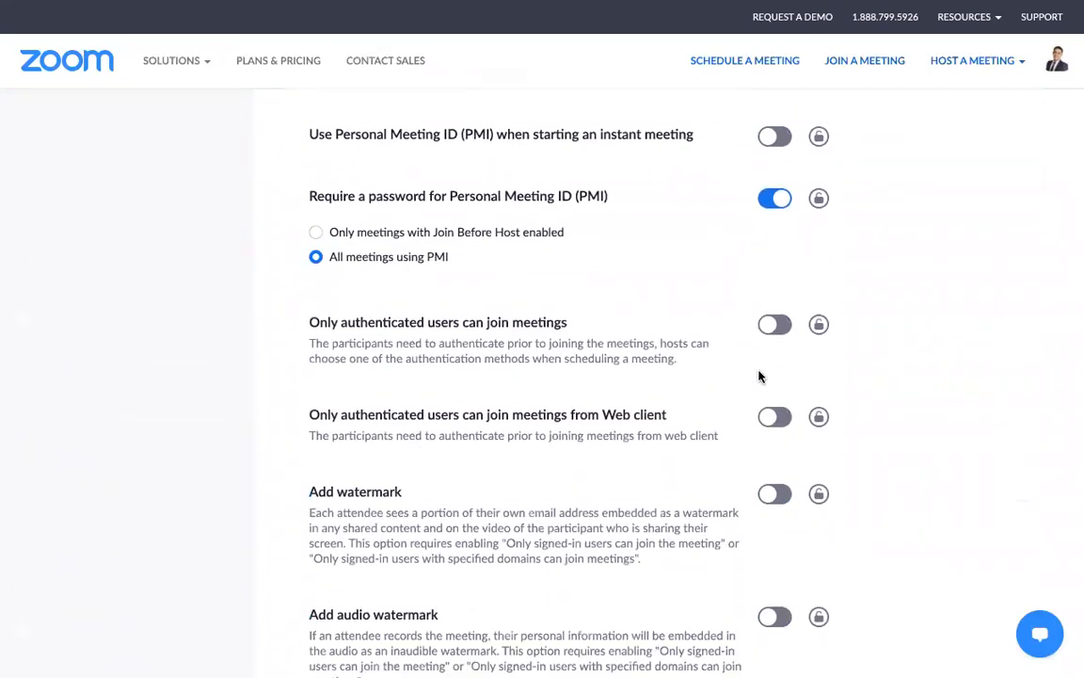
scroll(down, 3)
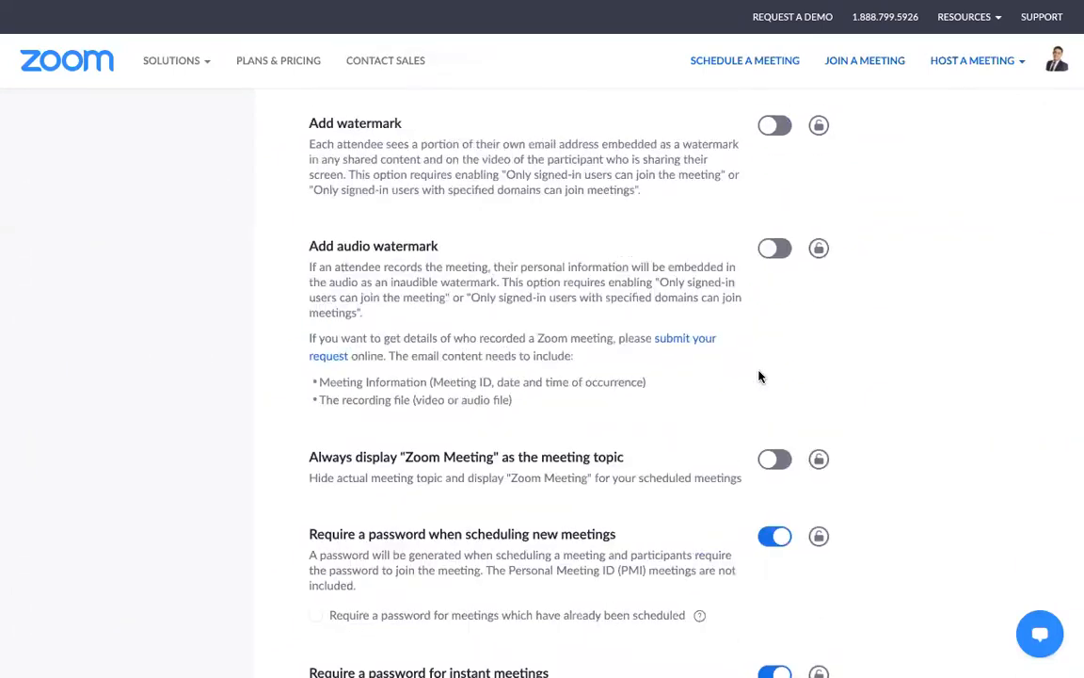
scroll(down, 3)
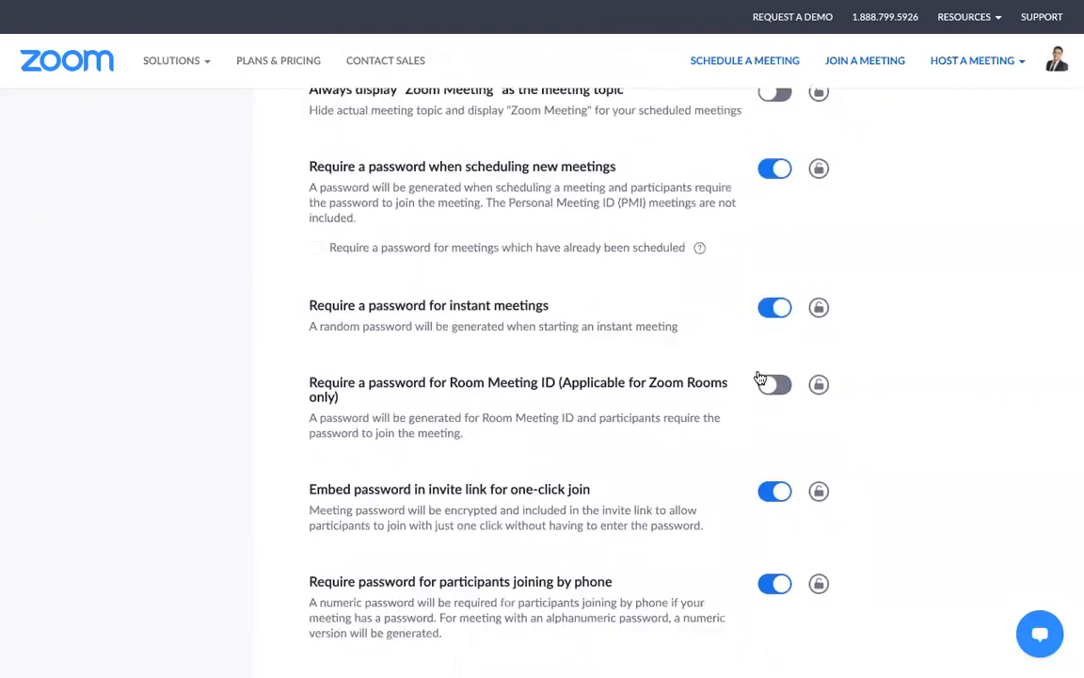
scroll(down, 3)
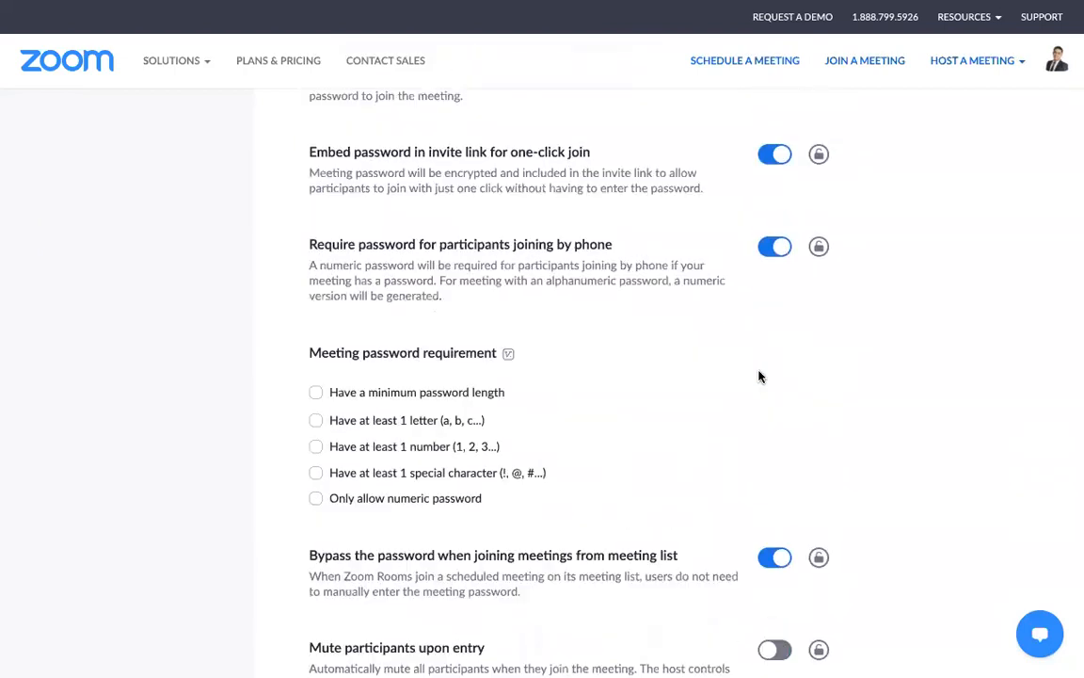
scroll(down, 3)
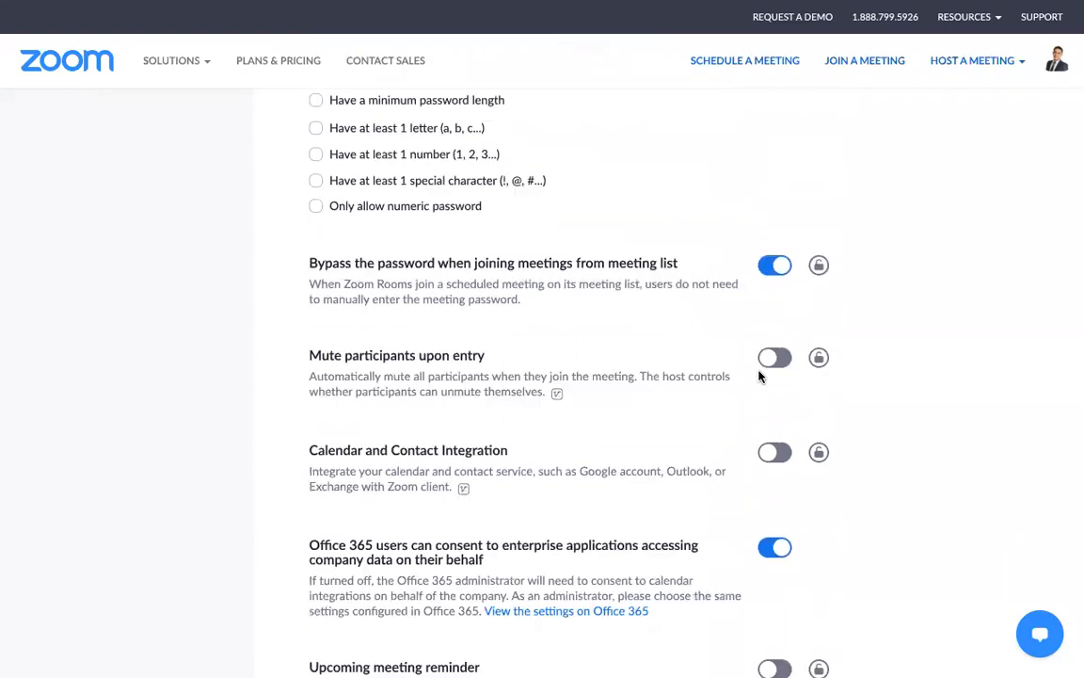
scroll(down, 3)
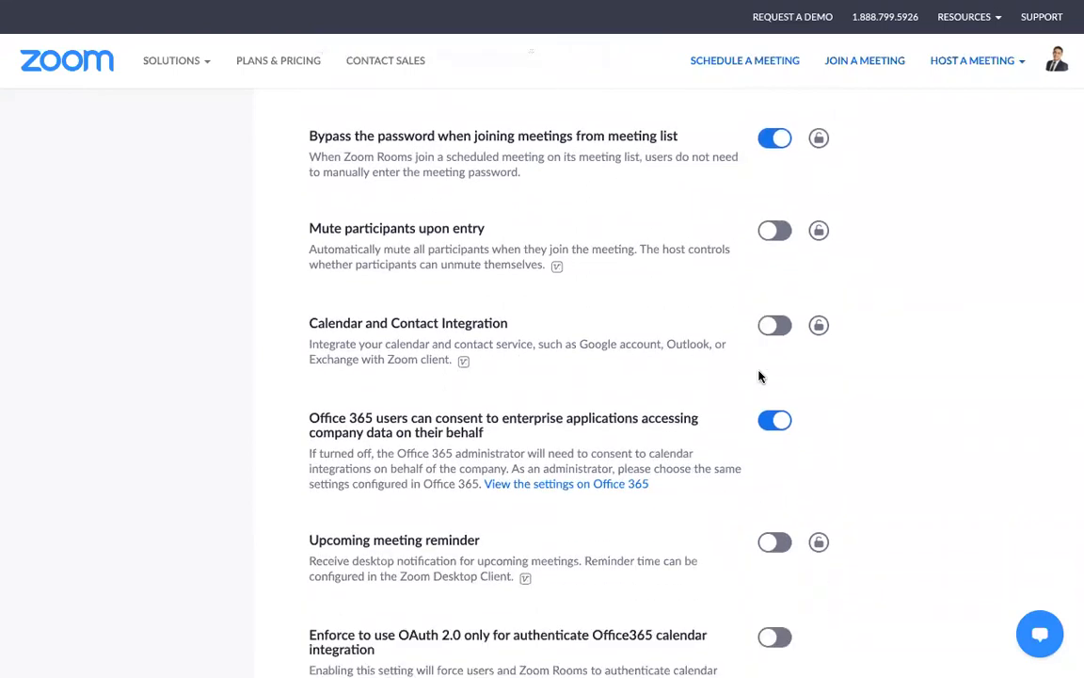
scroll(down, 3)
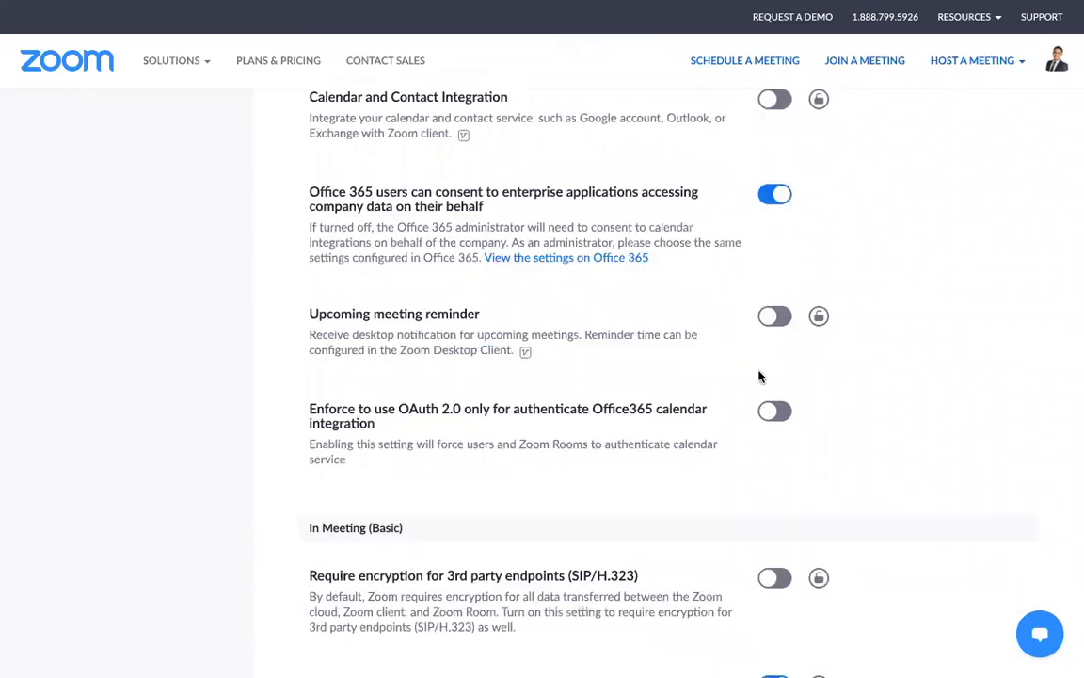
scroll(down, 3)
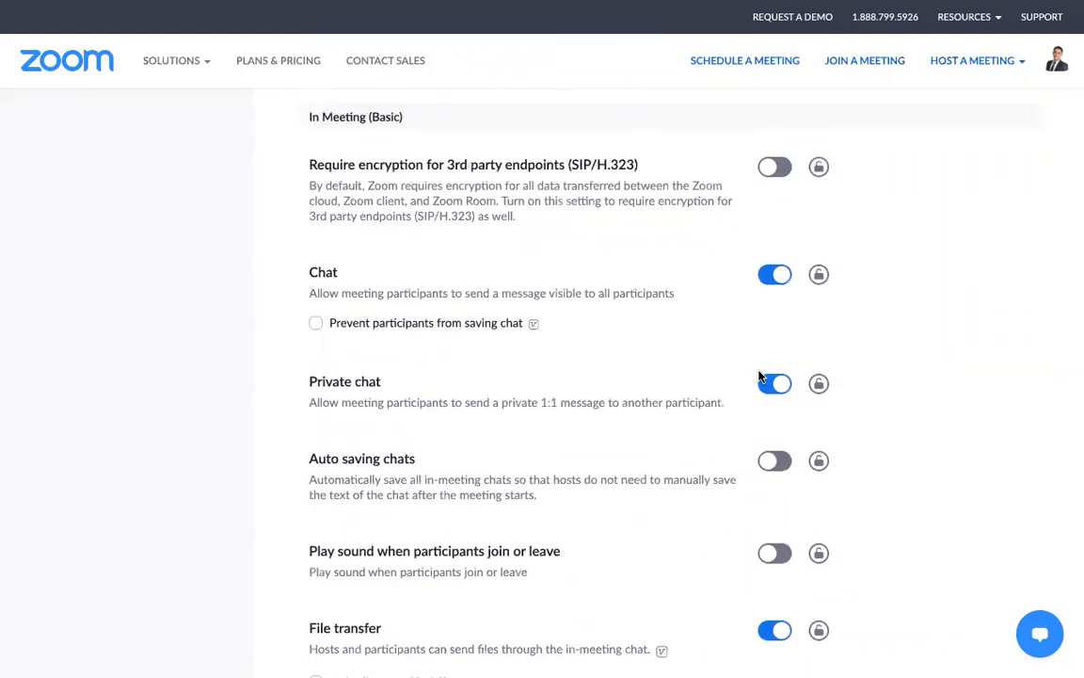
scroll(down, 3)
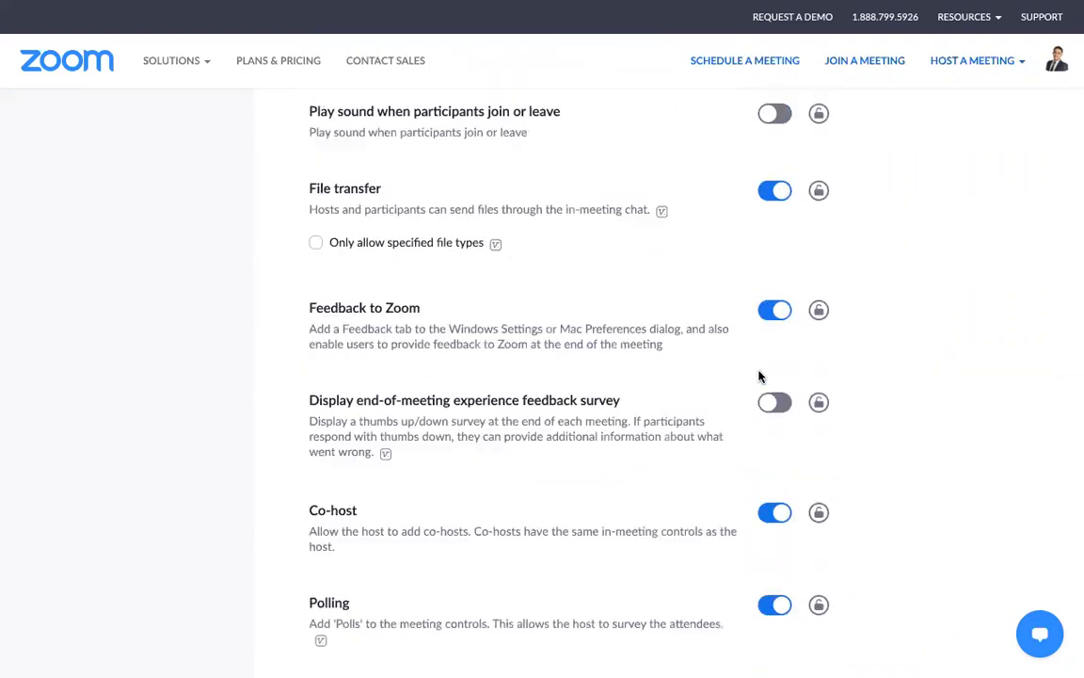
scroll(down, 3)
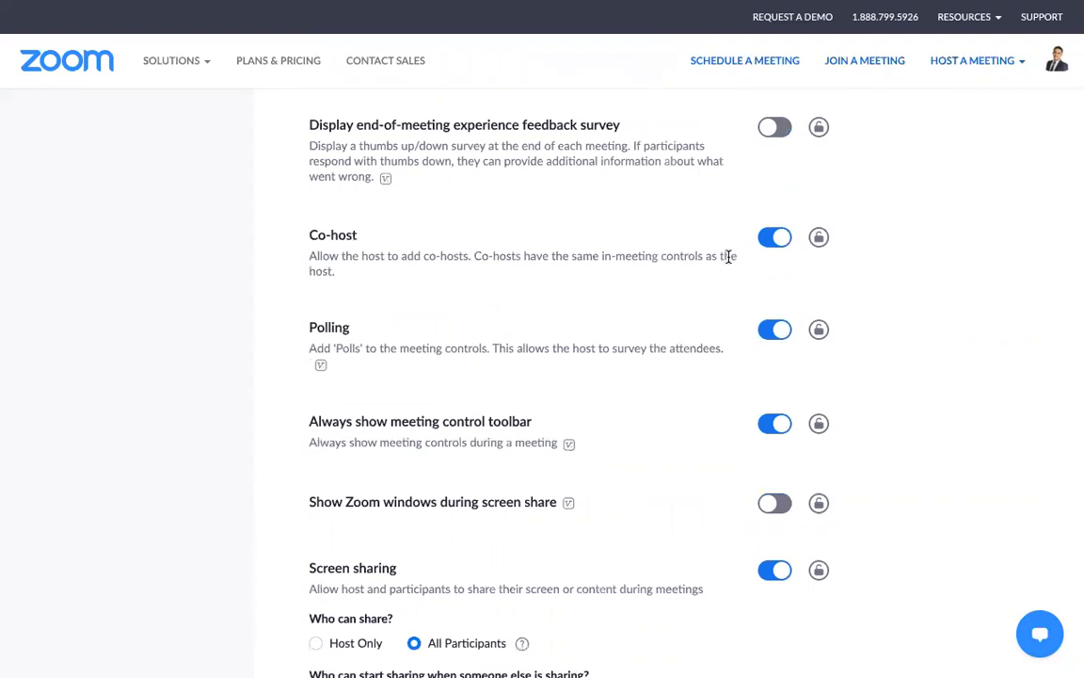
scroll(down, 3)
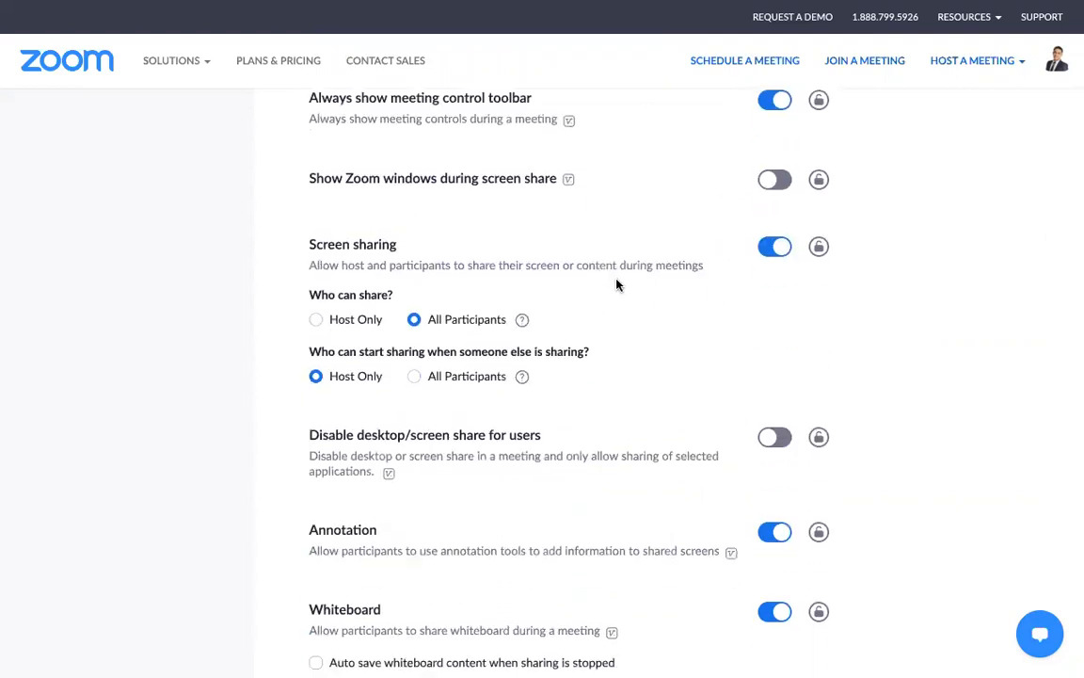
scroll(down, 3)
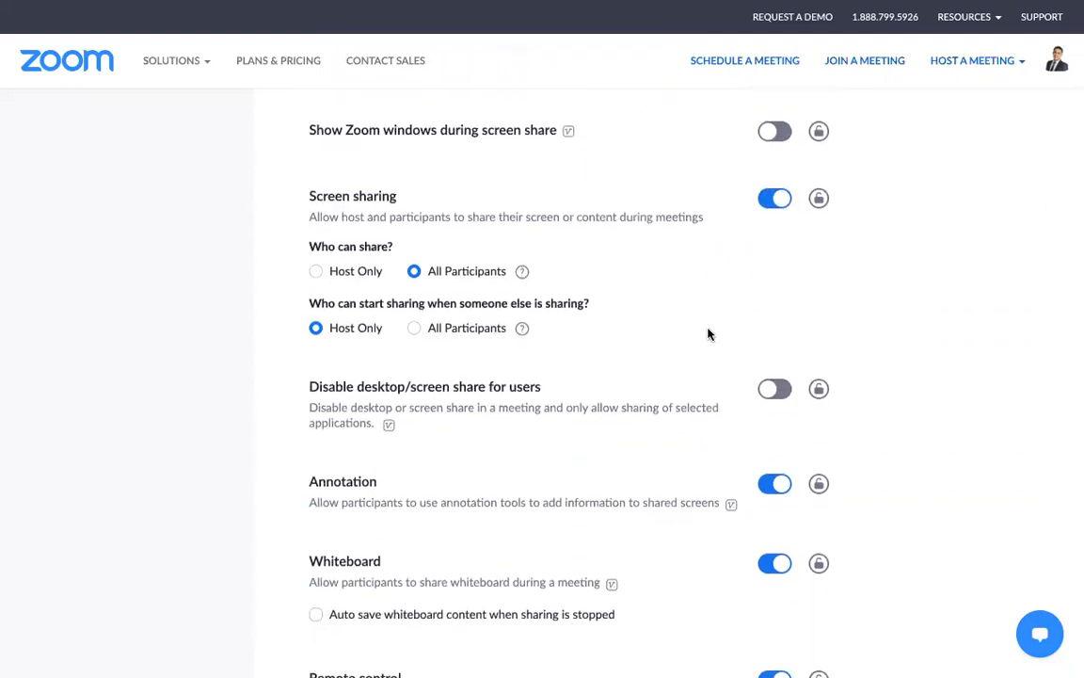
scroll(down, 3)
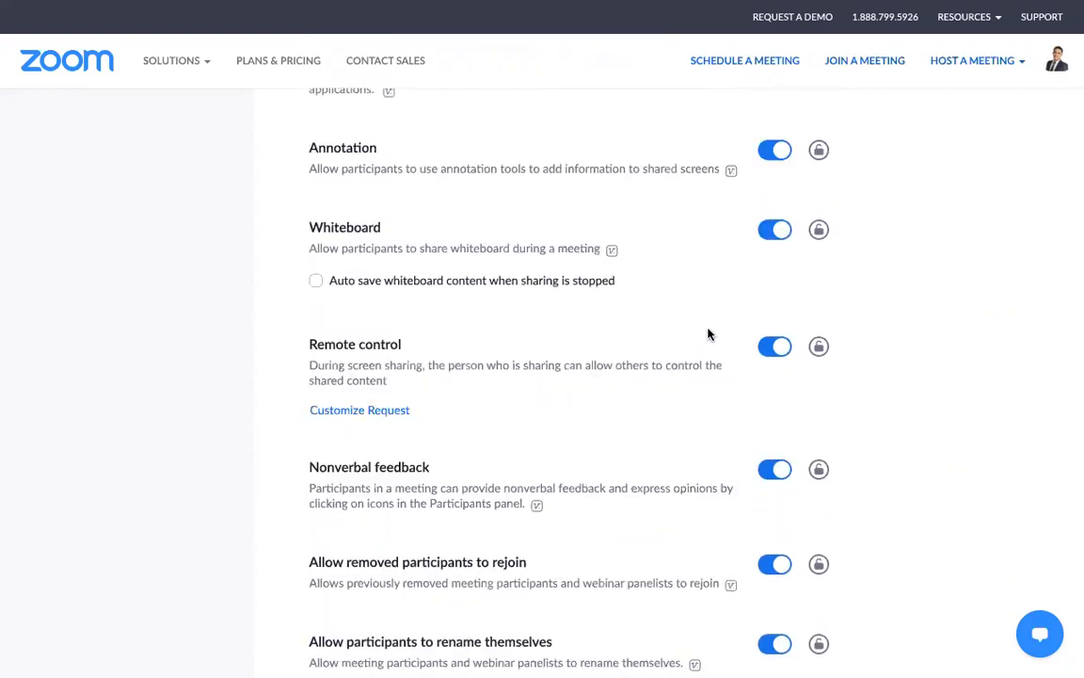
scroll(down, 3)
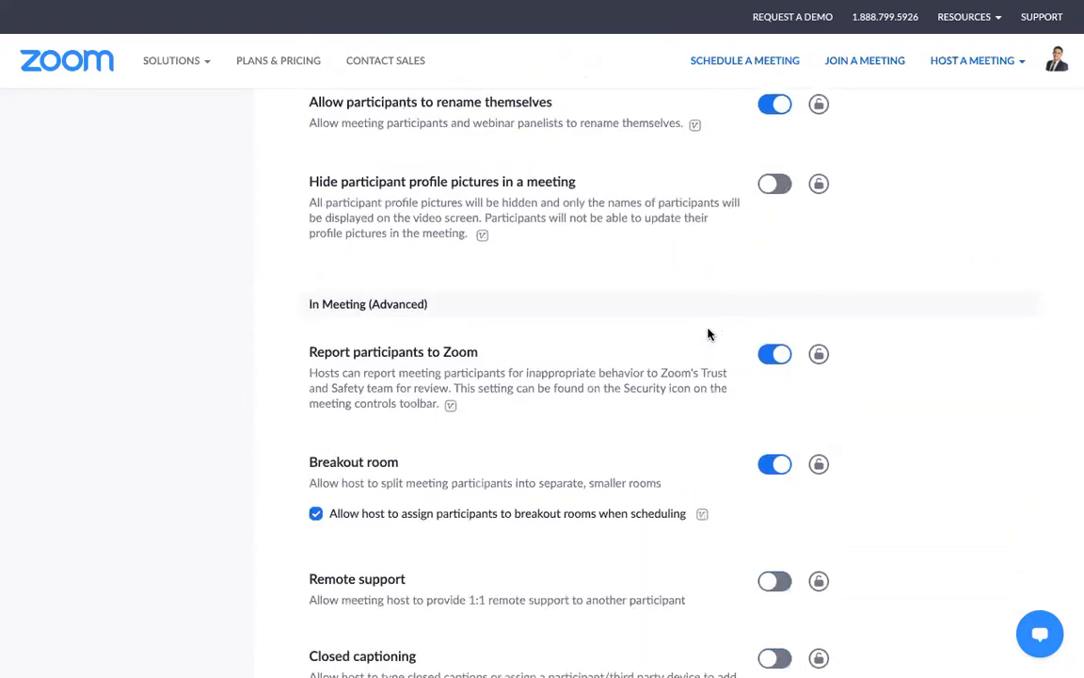
scroll(down, 3)
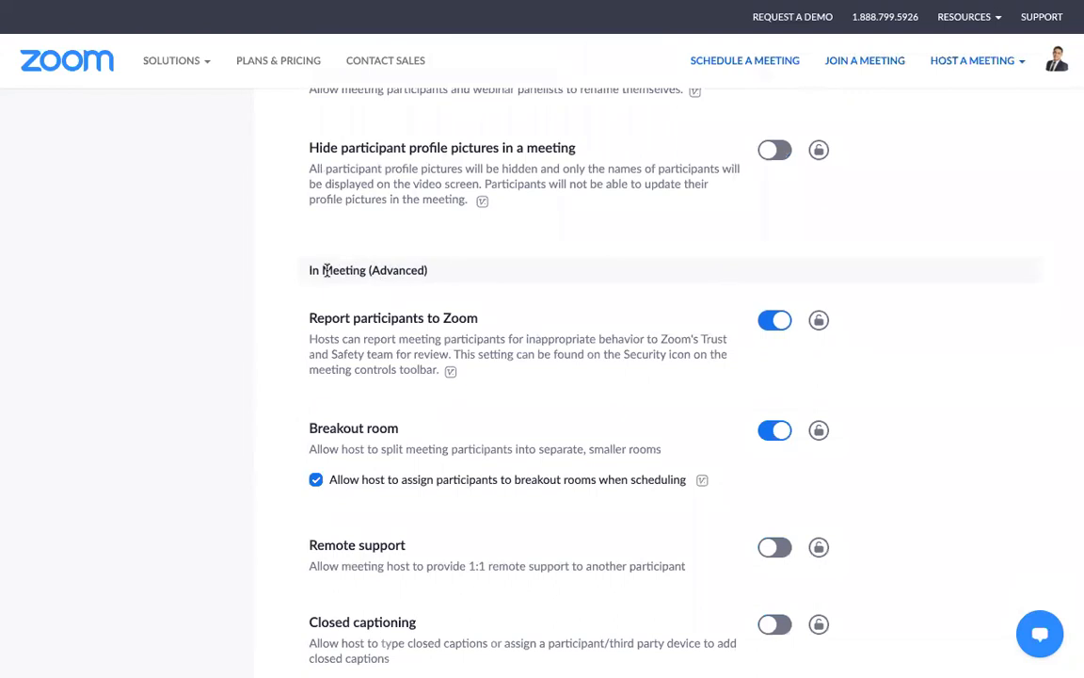
mouse_move(453, 270)
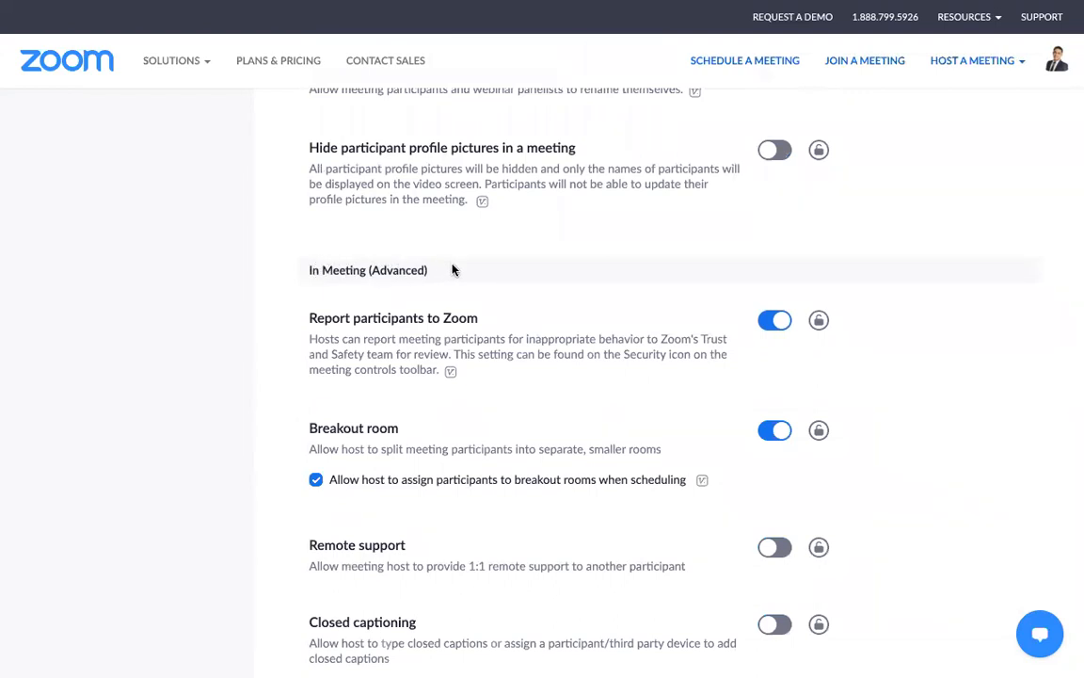
mouse_move(330, 427)
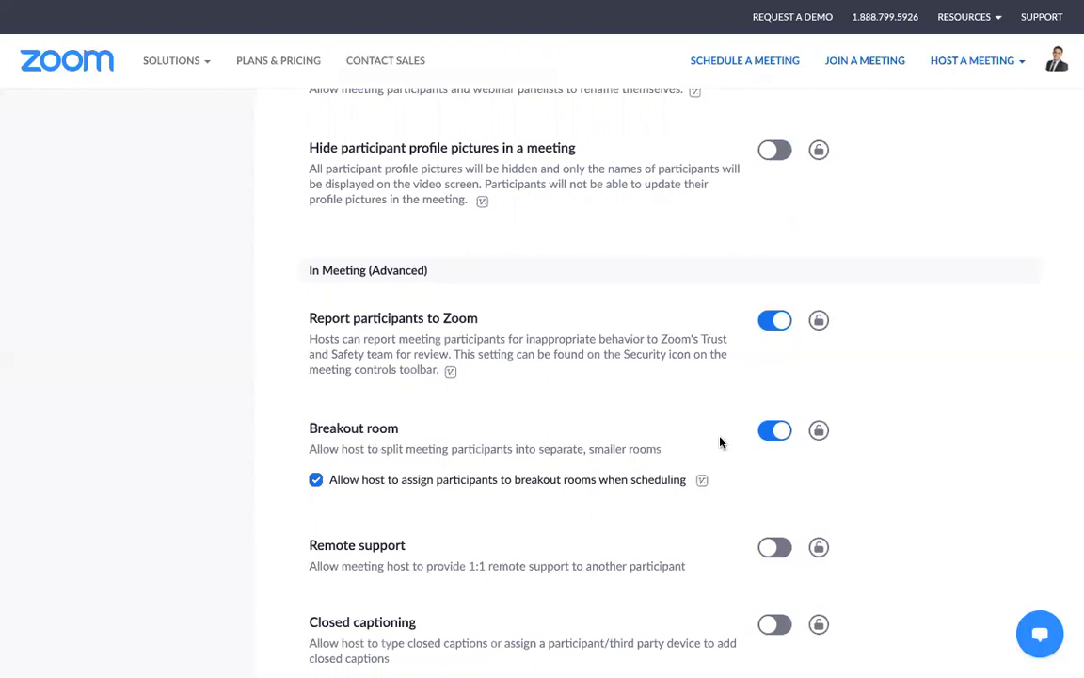
click(774, 430)
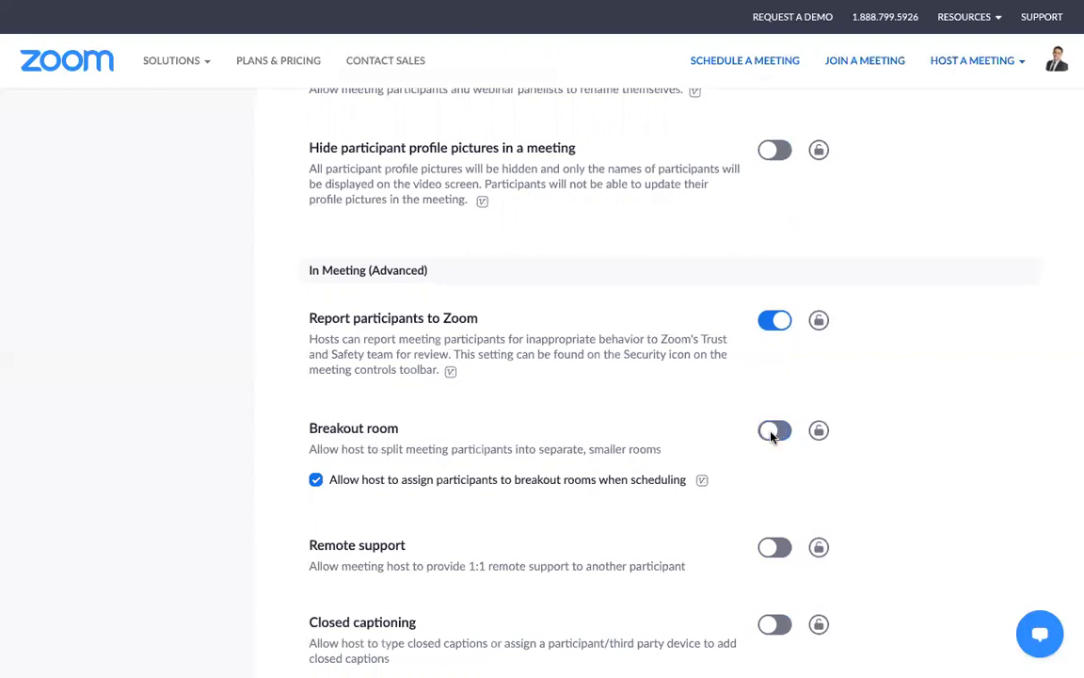
click(775, 430)
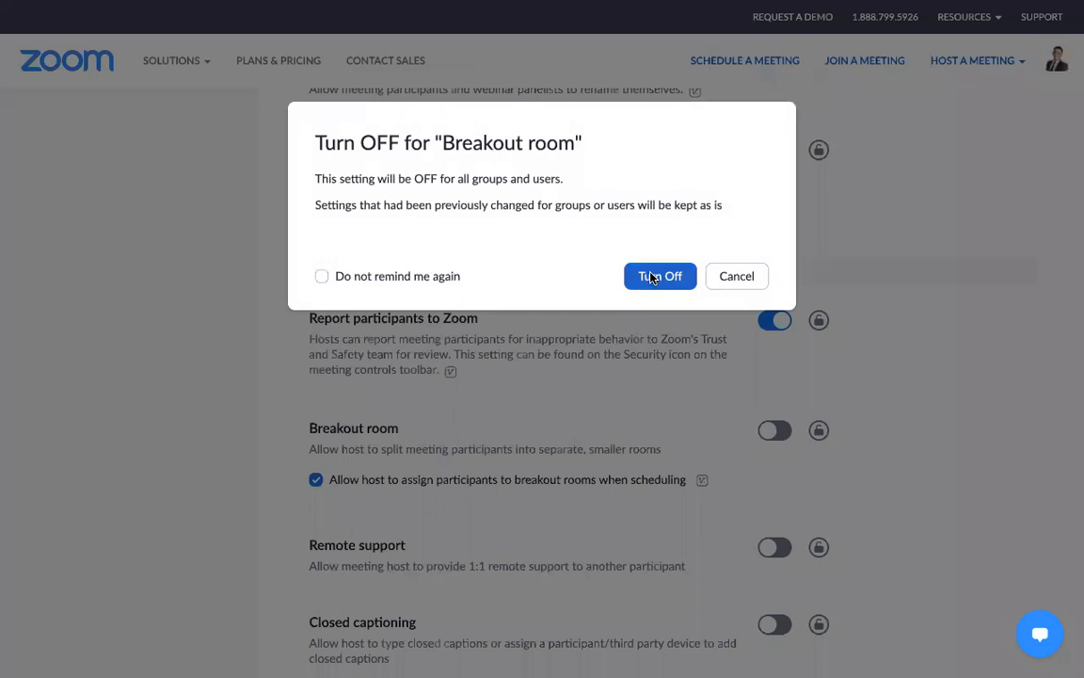
click(659, 276)
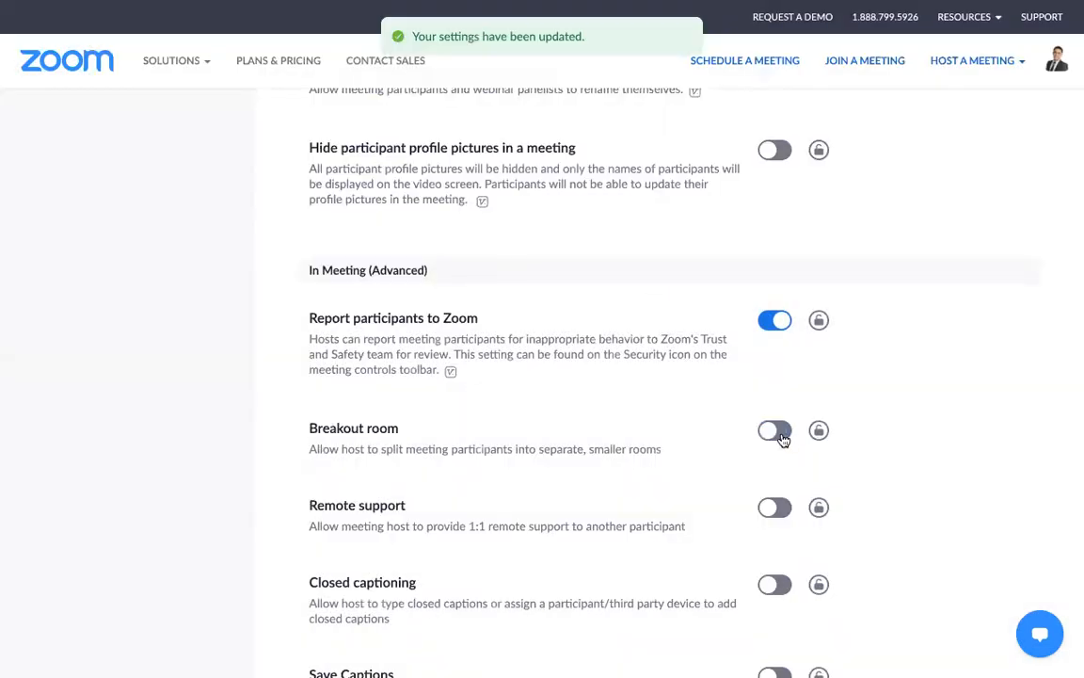
click(775, 431)
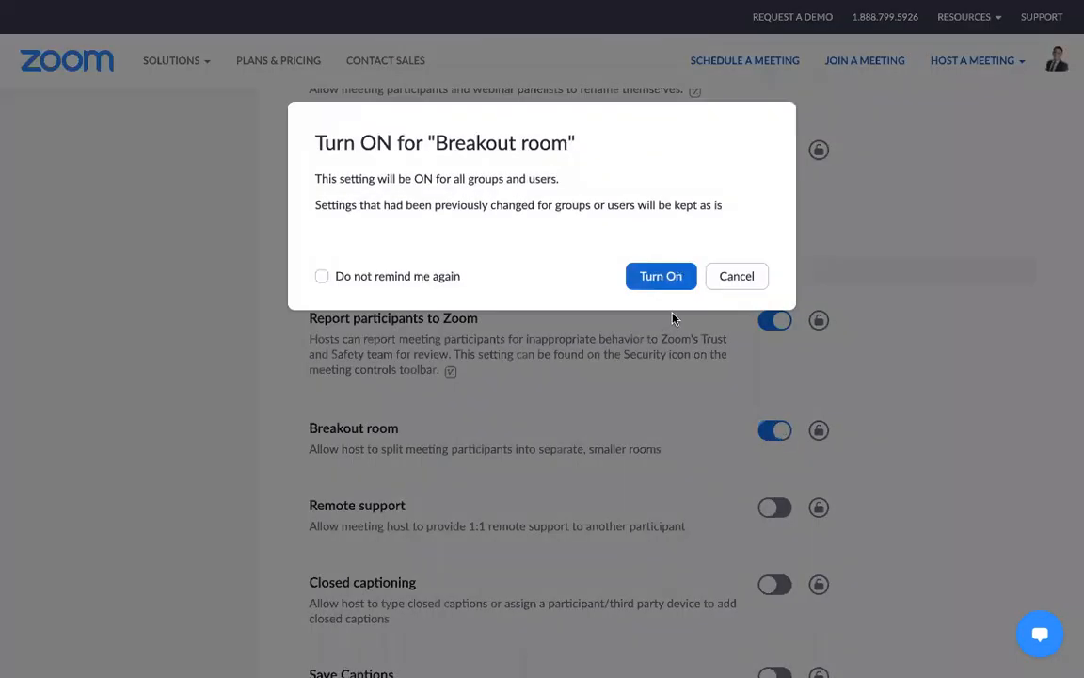
click(661, 276)
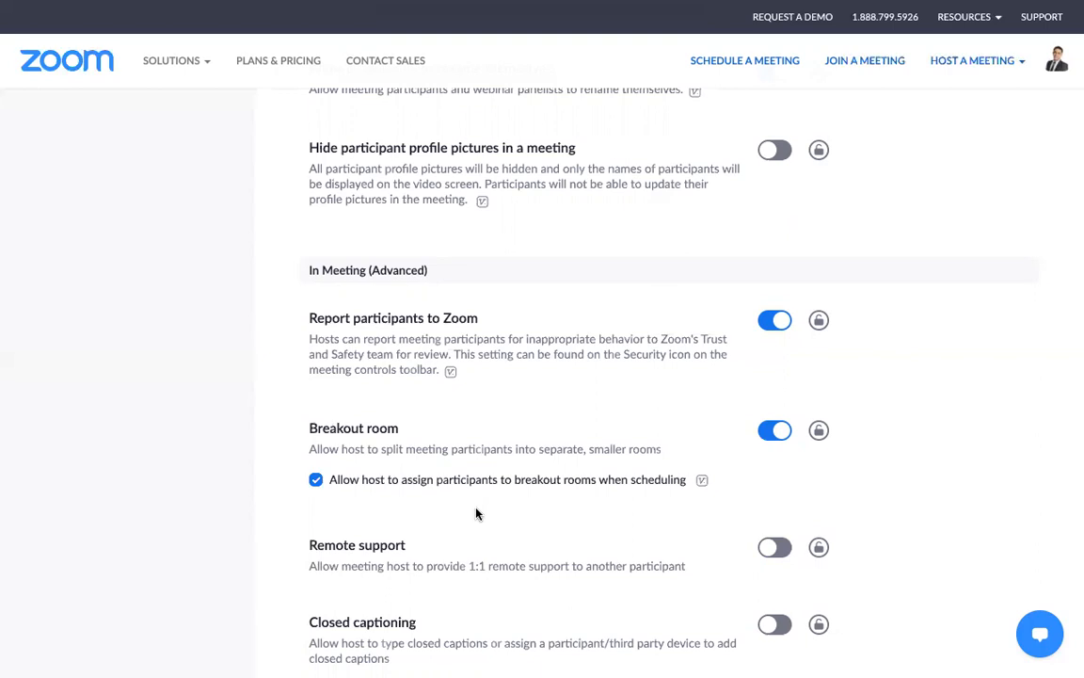
mouse_move(487, 305)
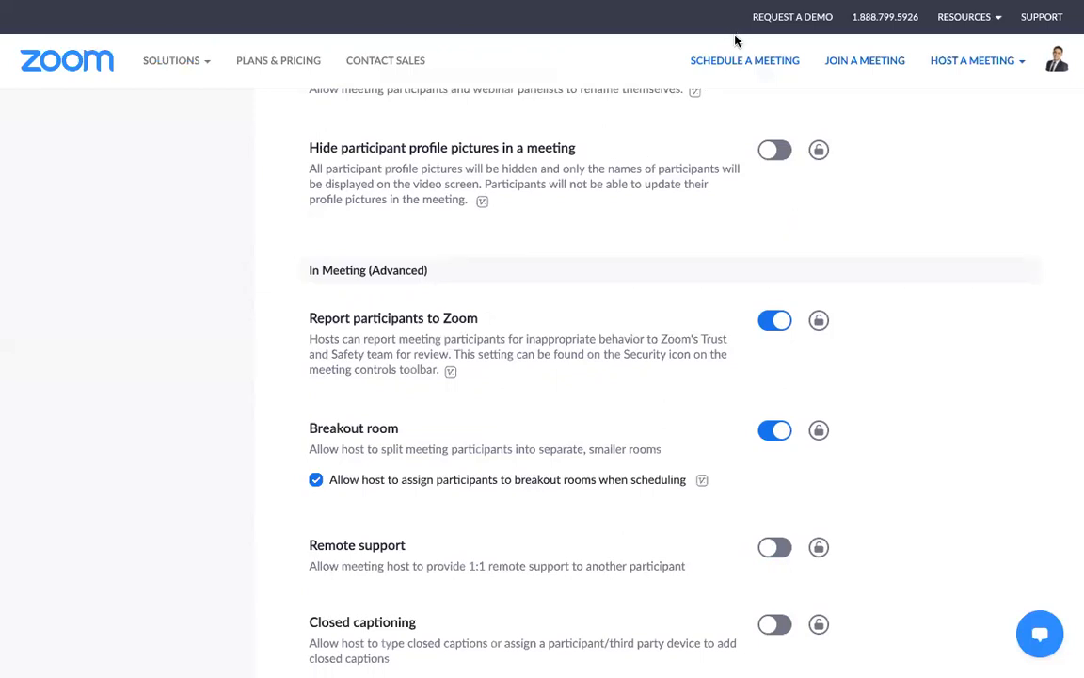
mouse_move(508, 39)
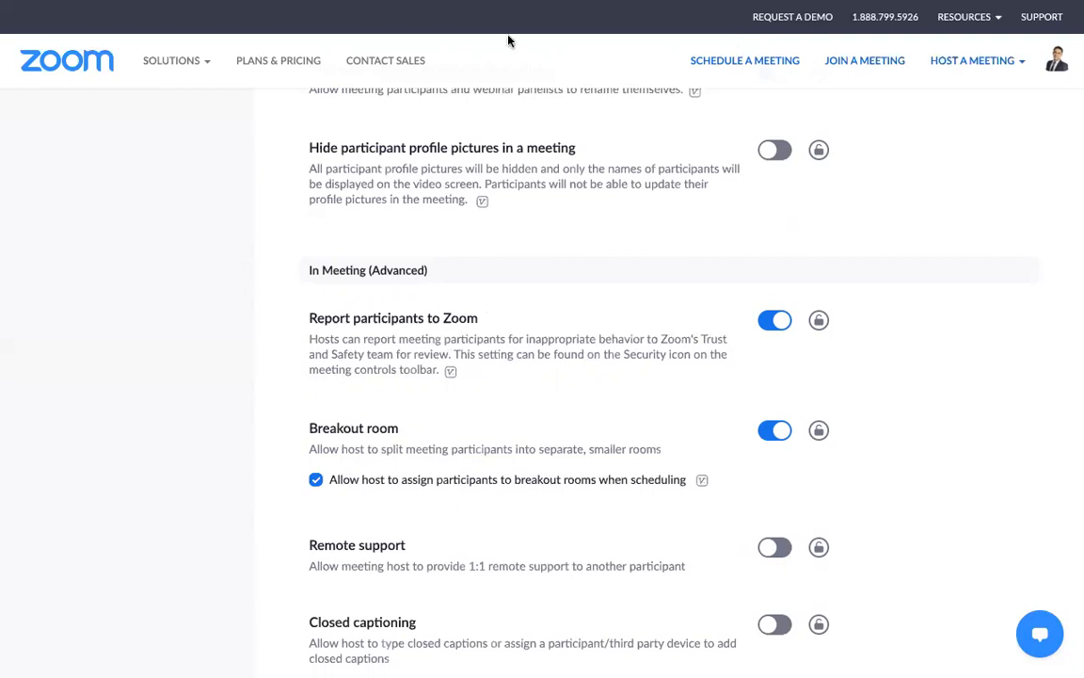
mouse_move(699, 57)
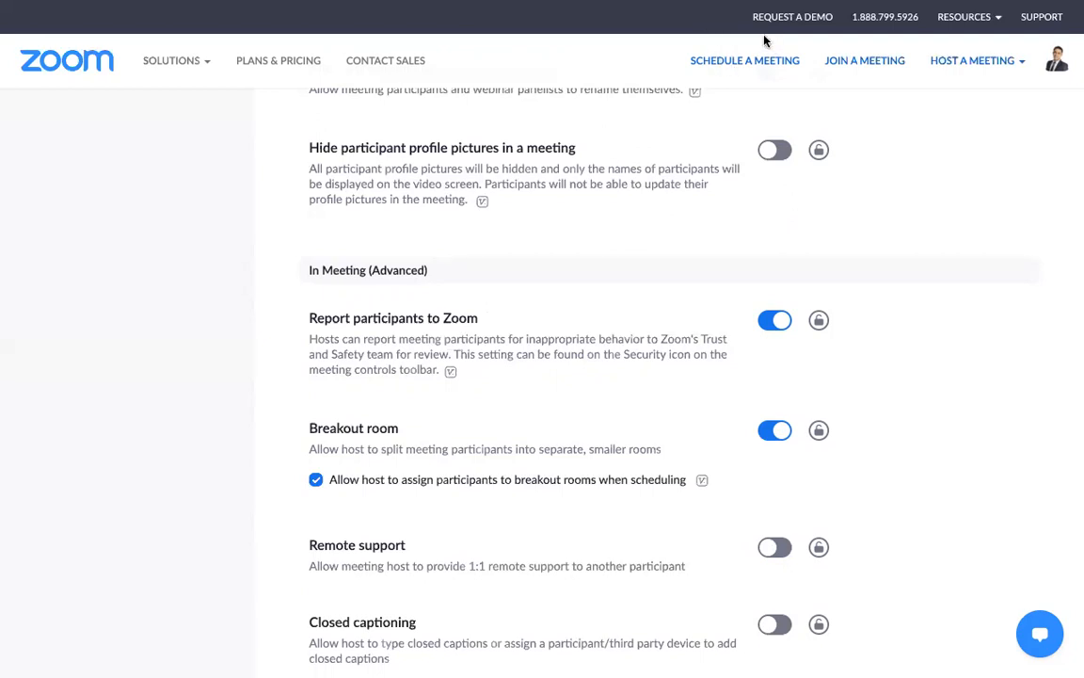
mouse_move(737, 38)
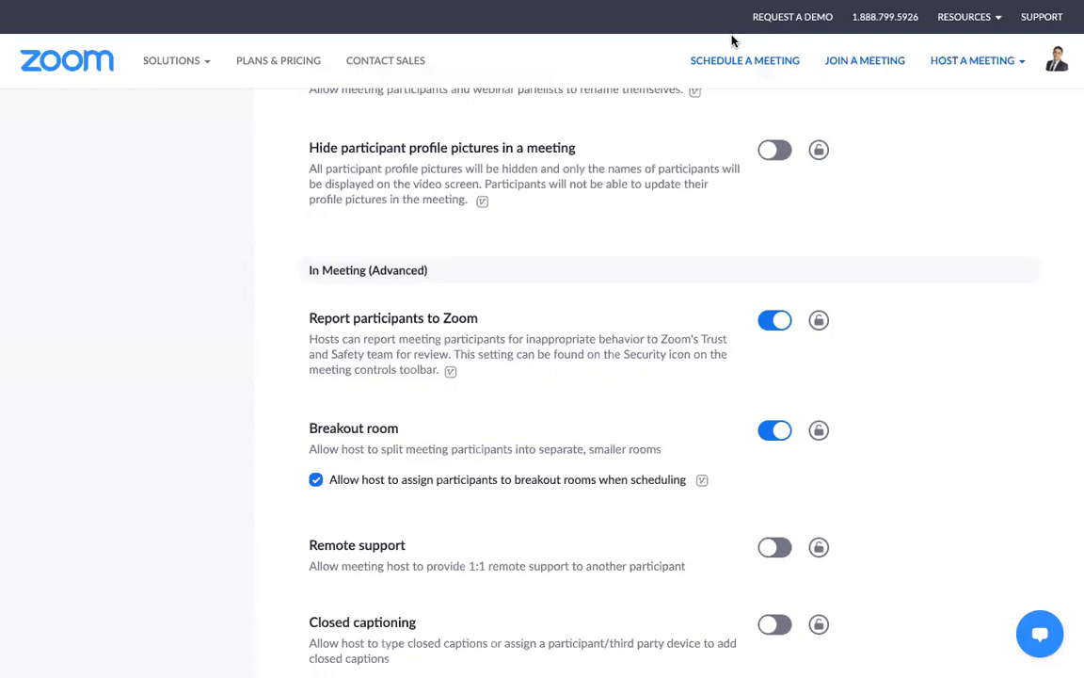
mouse_move(762, 180)
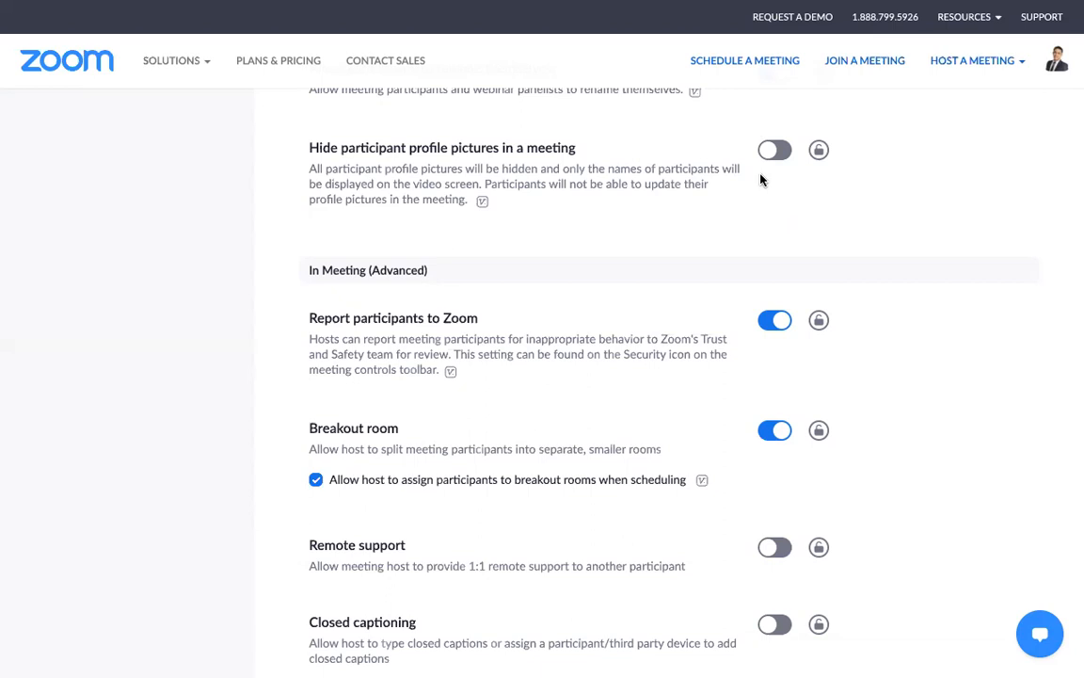
mouse_move(746, 51)
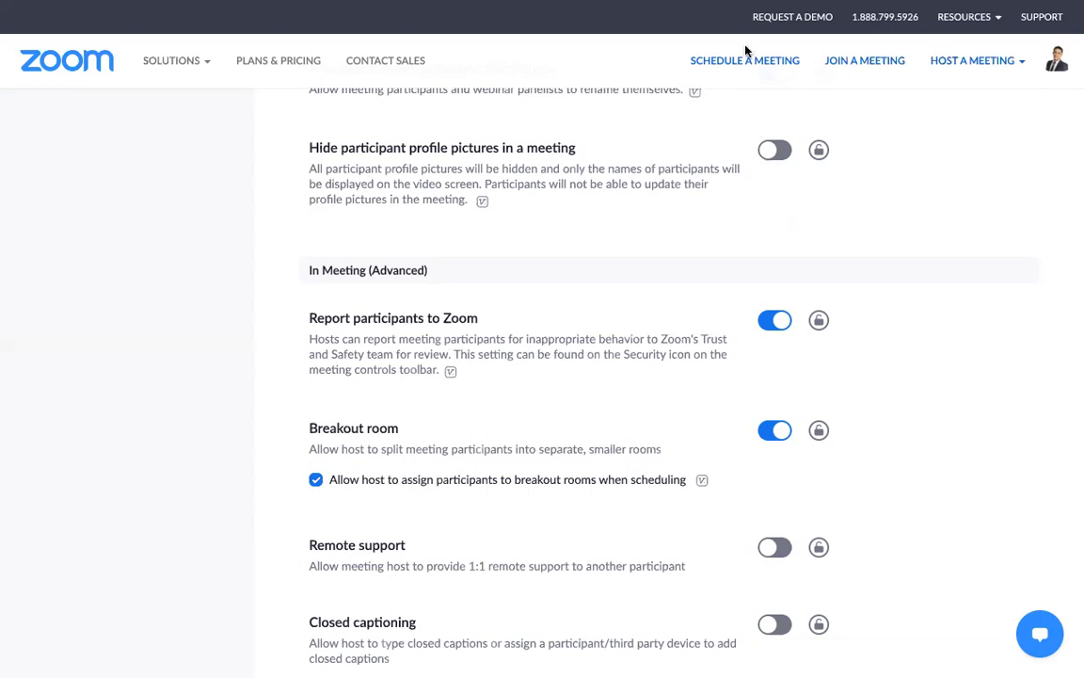
mouse_move(778, 170)
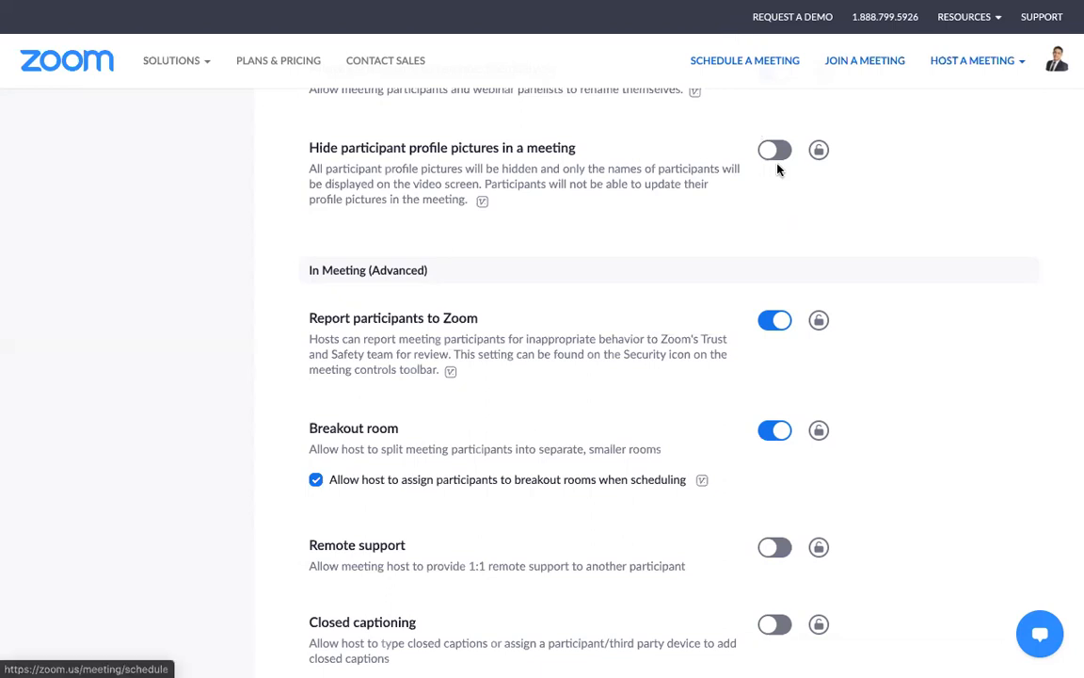
mouse_move(402, 101)
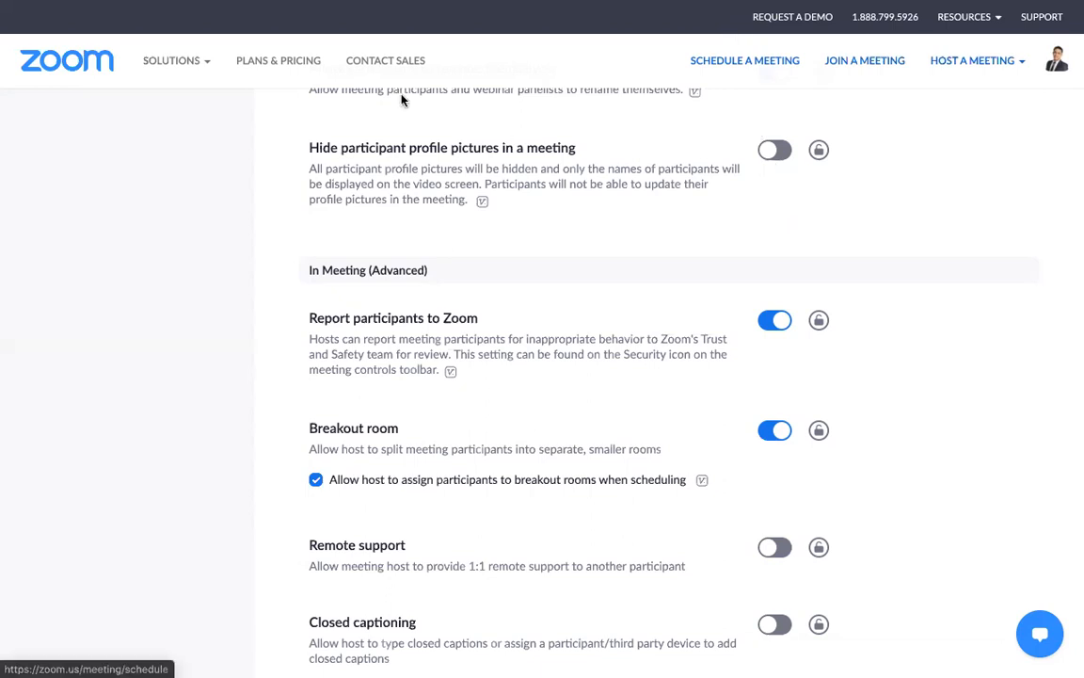
mouse_move(397, 35)
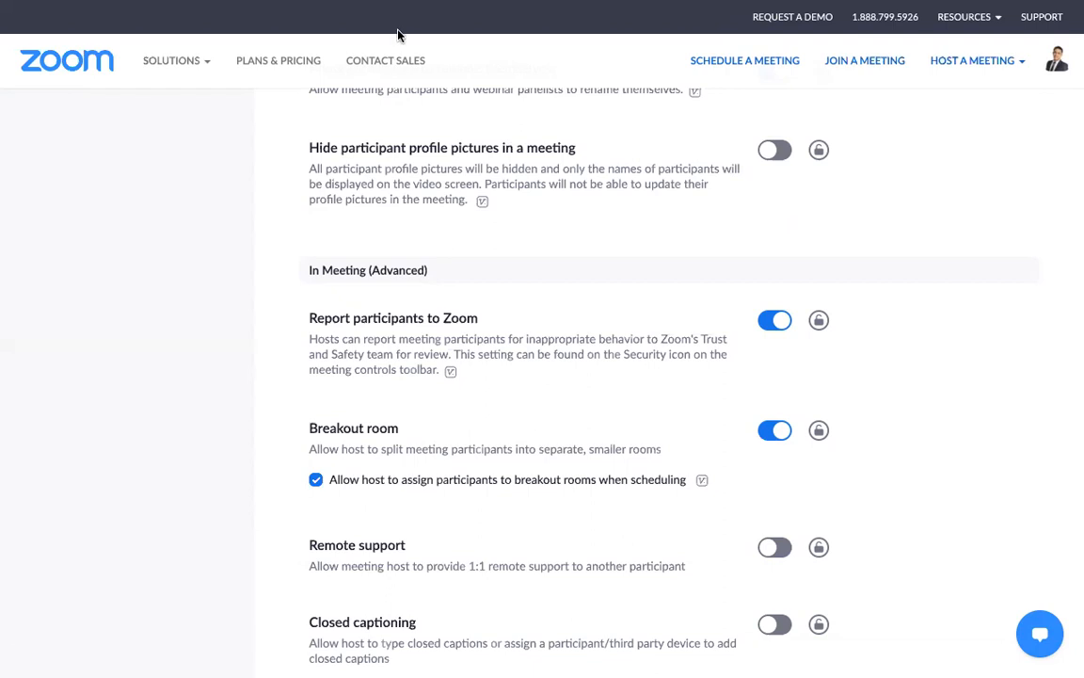
mouse_move(542, 60)
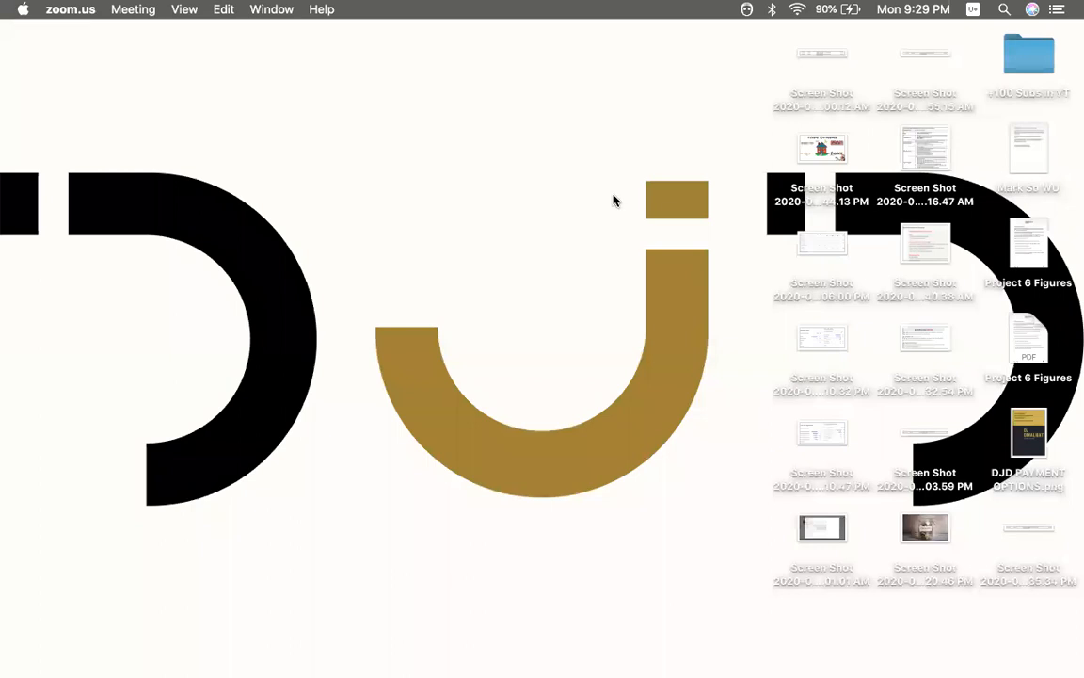
mouse_move(593, 169)
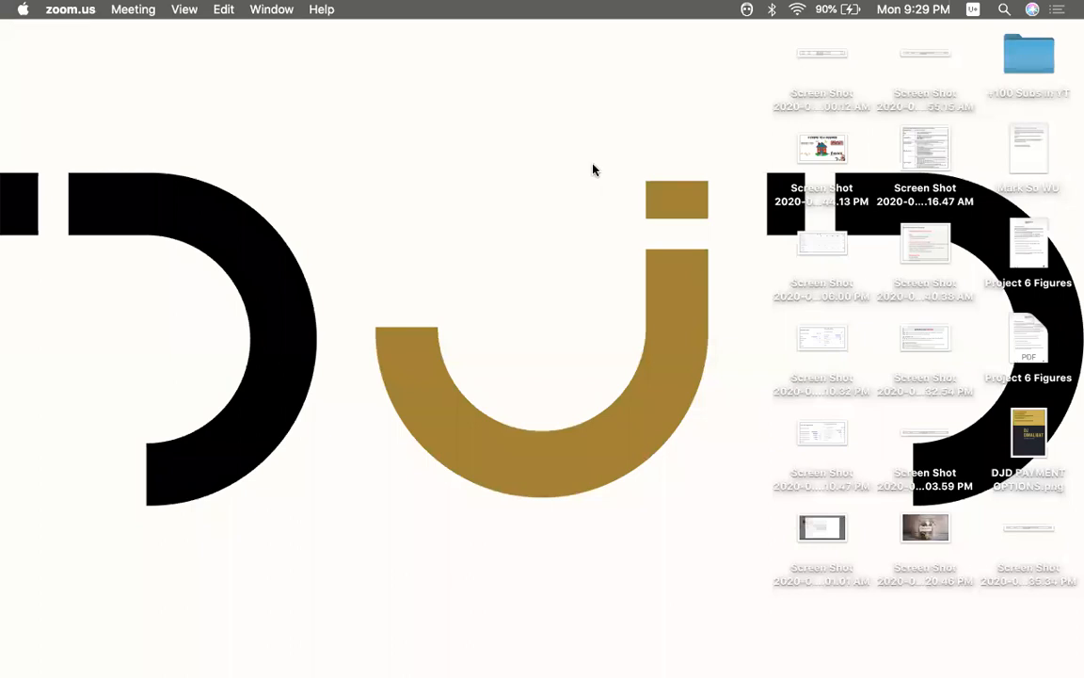
mouse_move(490, 231)
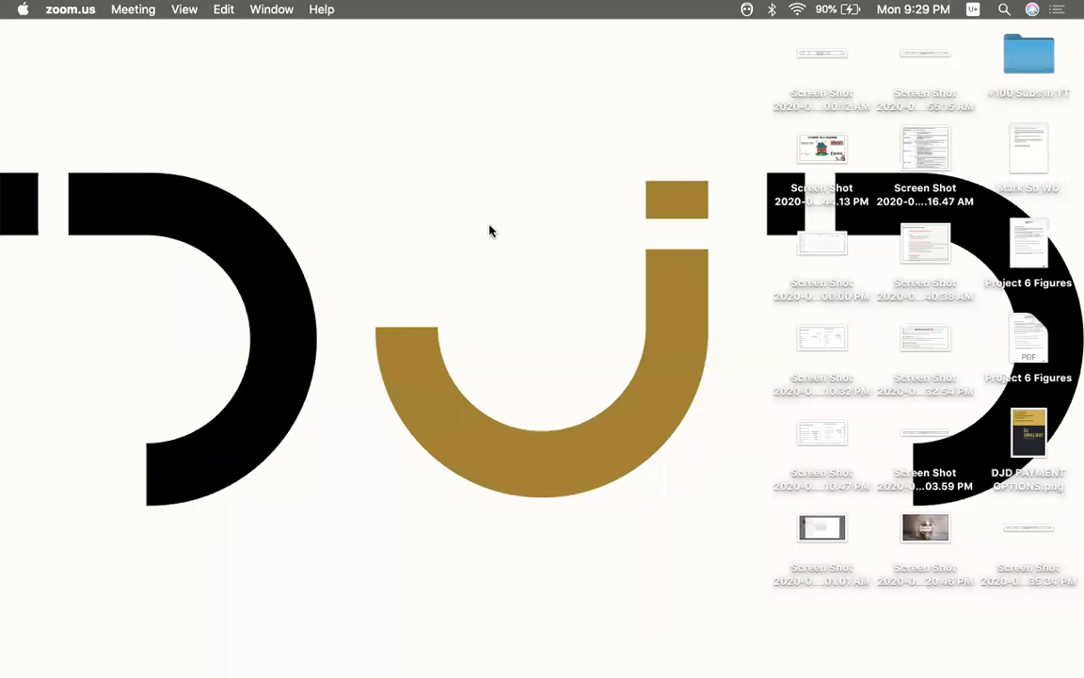
mouse_move(480, 232)
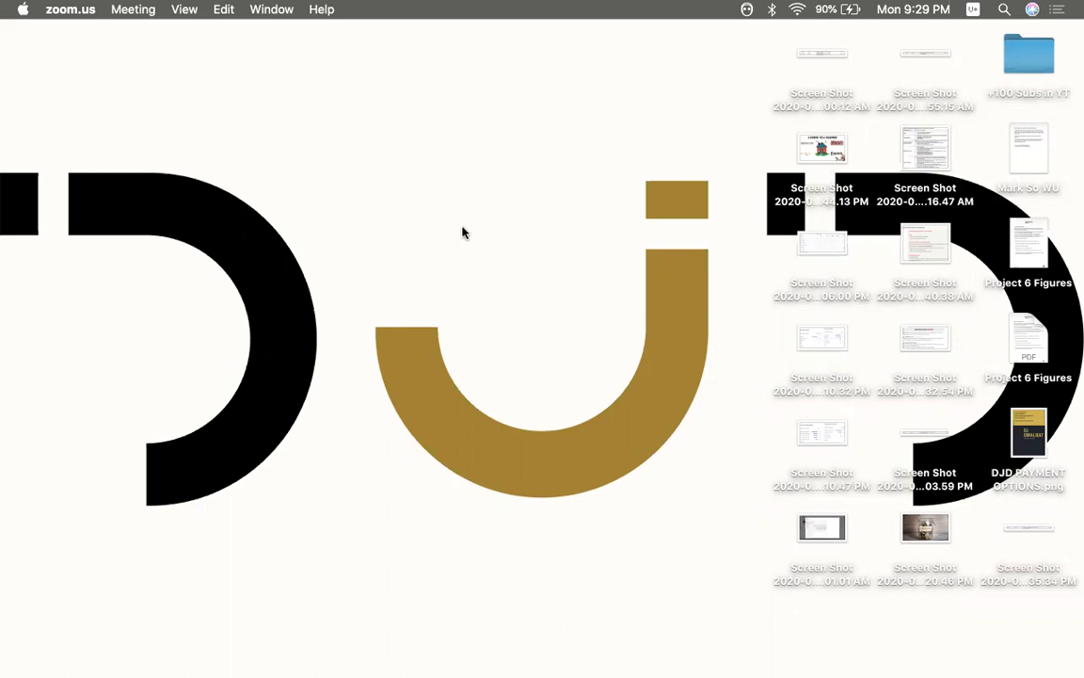
mouse_move(546, 226)
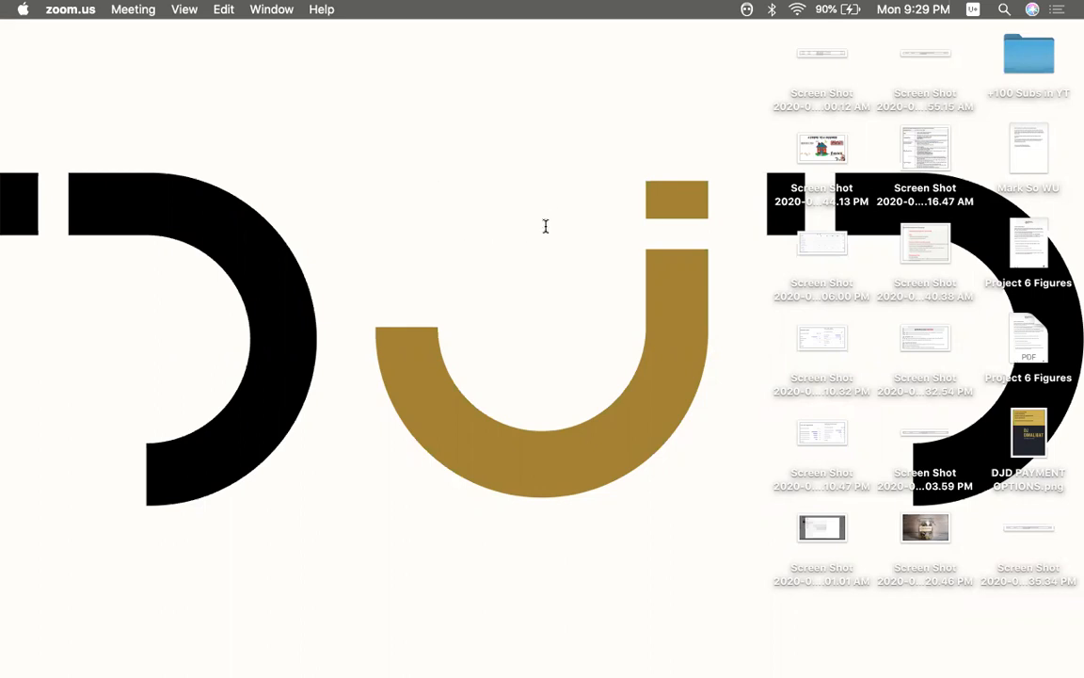
mouse_move(621, 282)
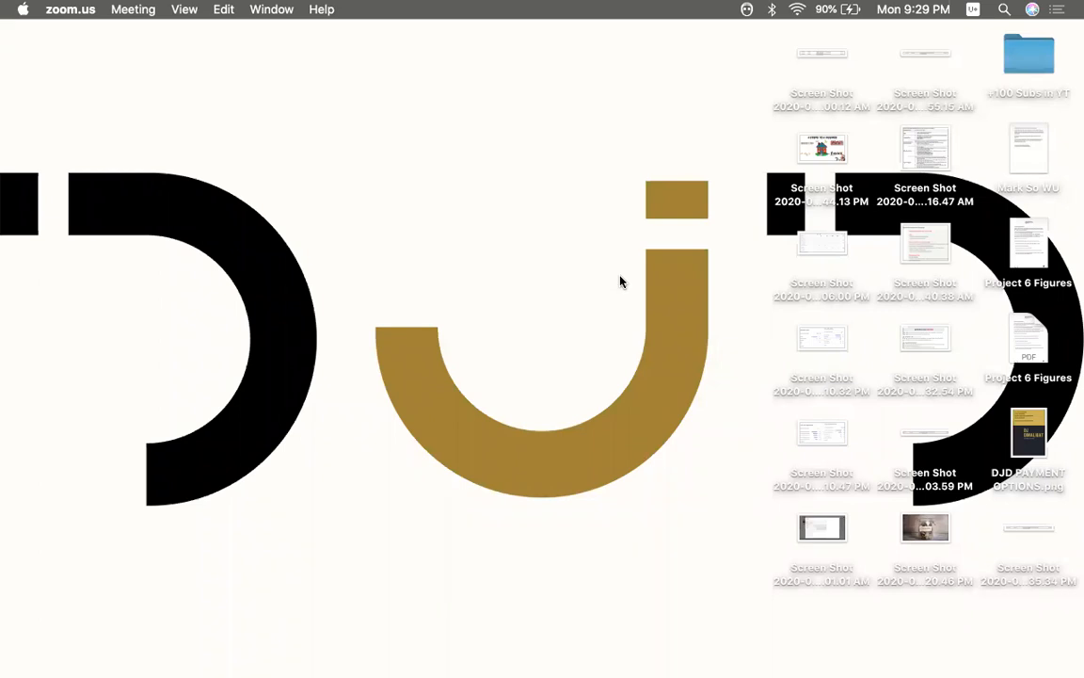
mouse_move(561, 270)
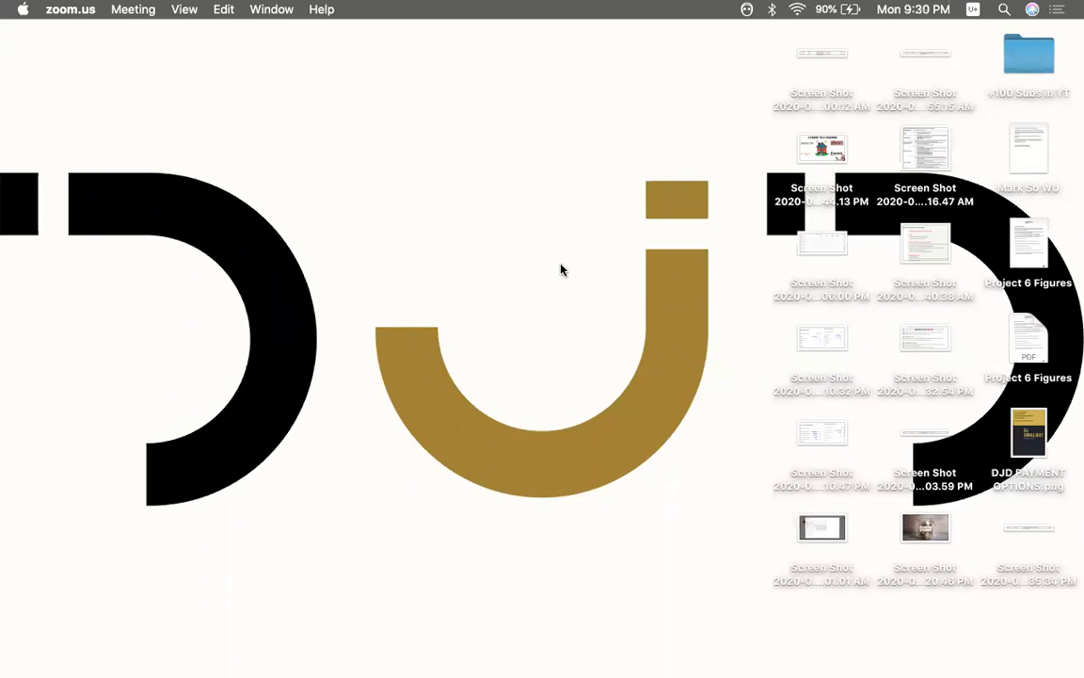
mouse_move(569, 267)
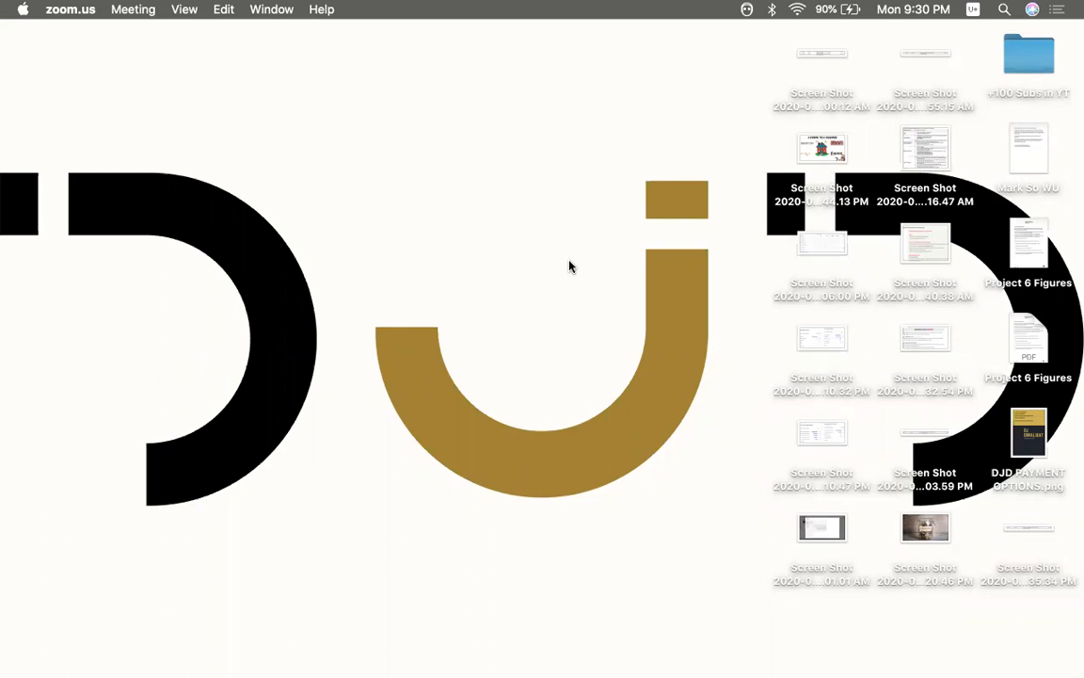
mouse_move(504, 319)
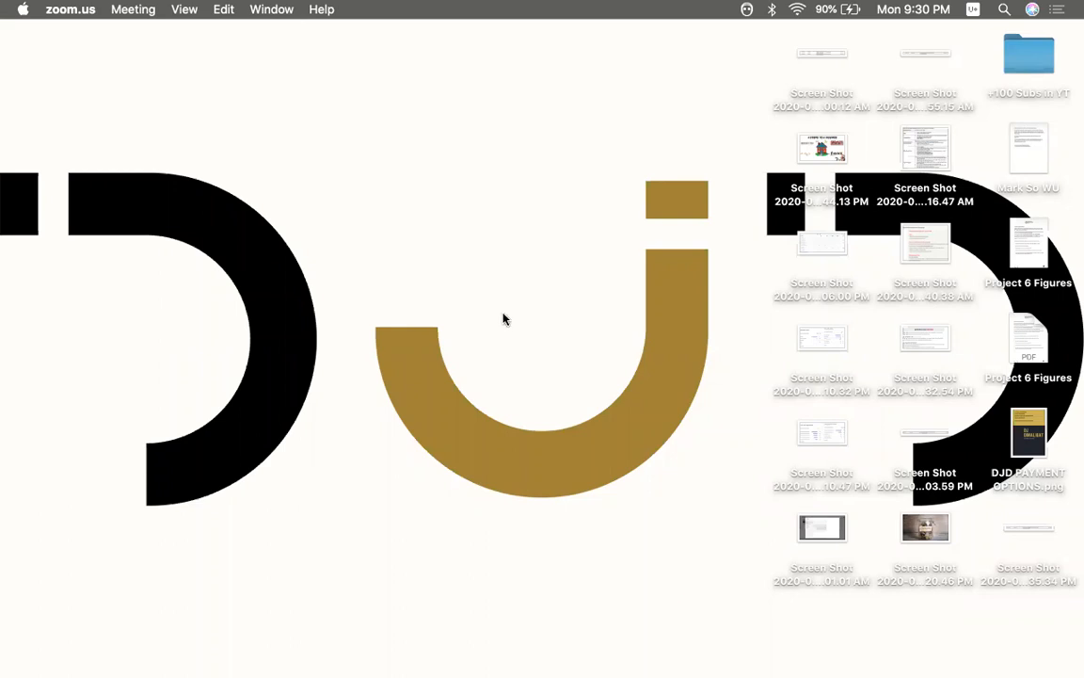
mouse_move(527, 264)
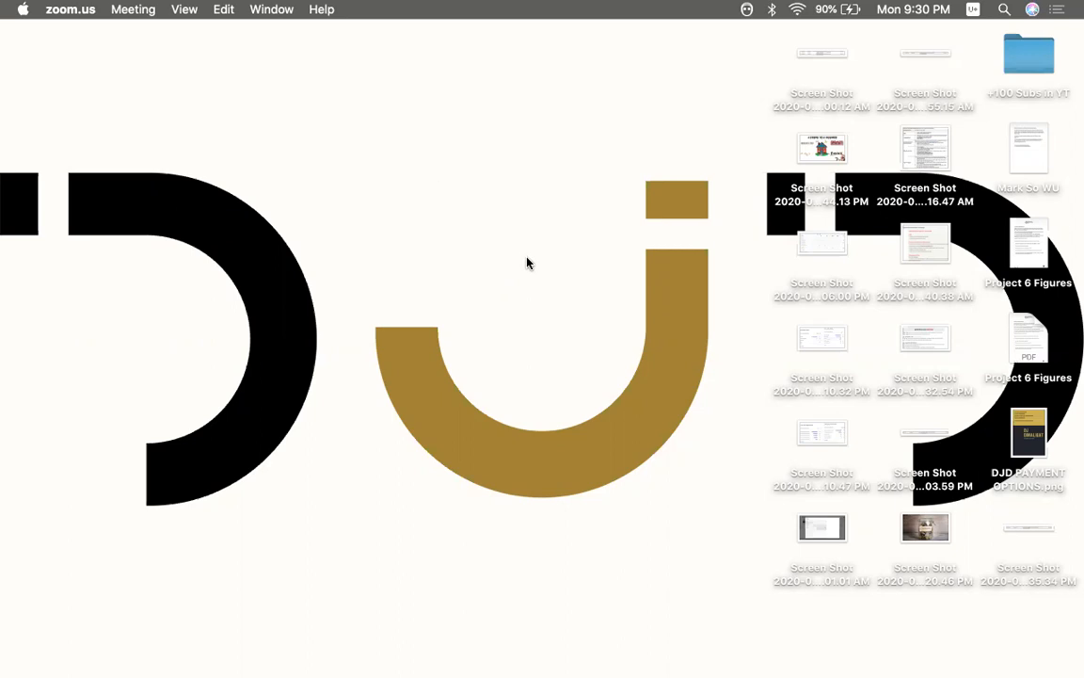
mouse_move(710, 70)
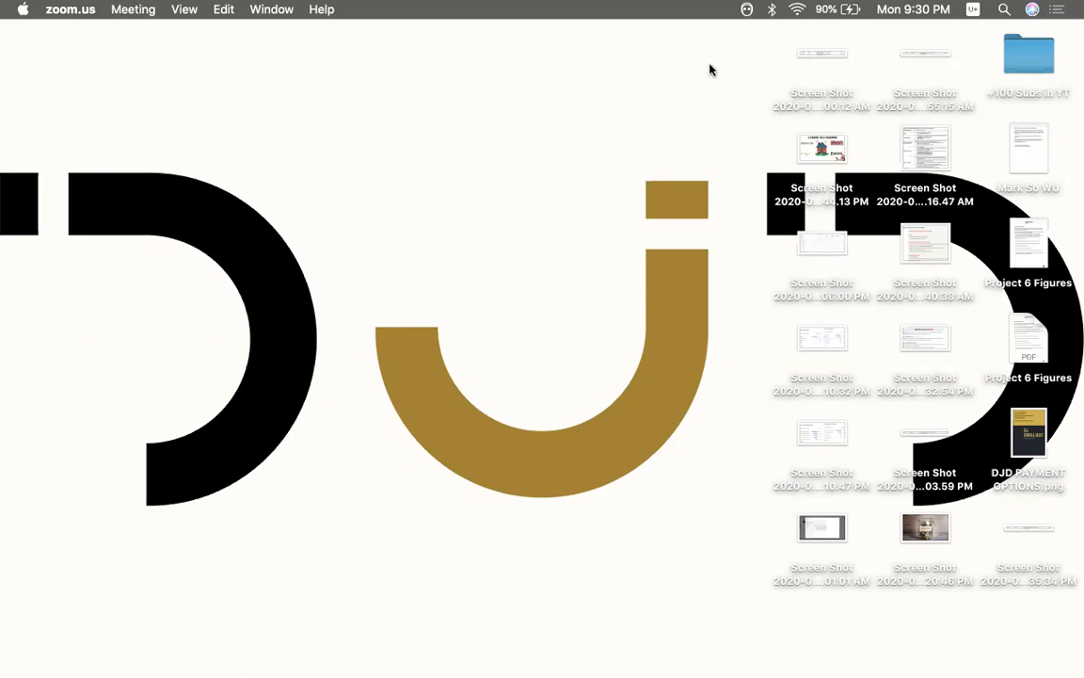
mouse_move(781, 152)
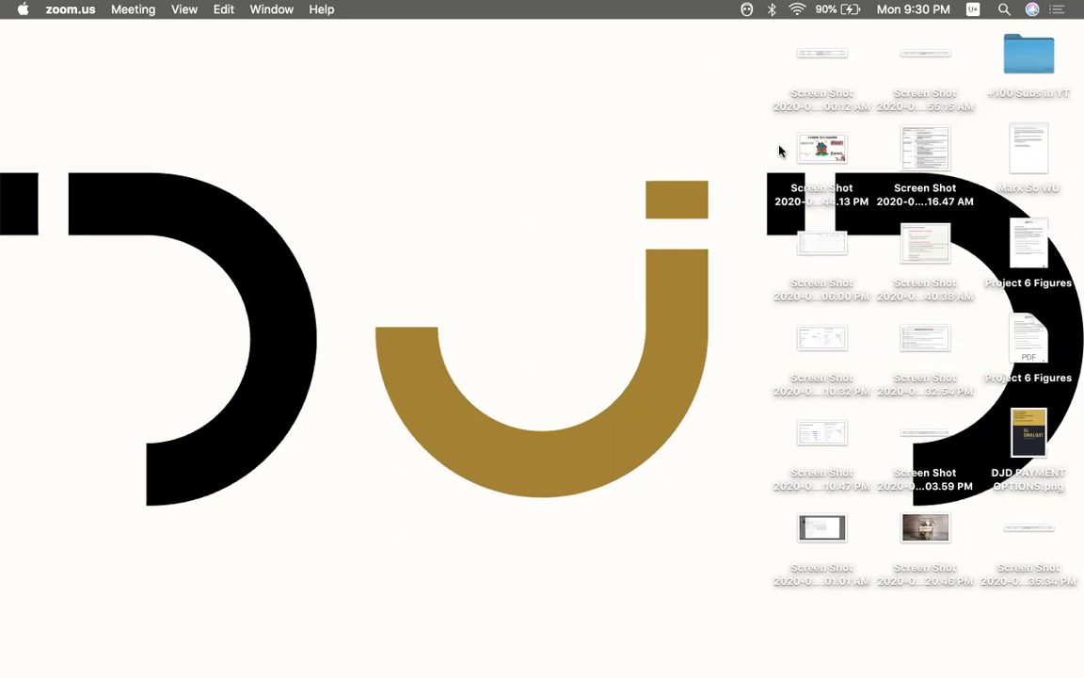